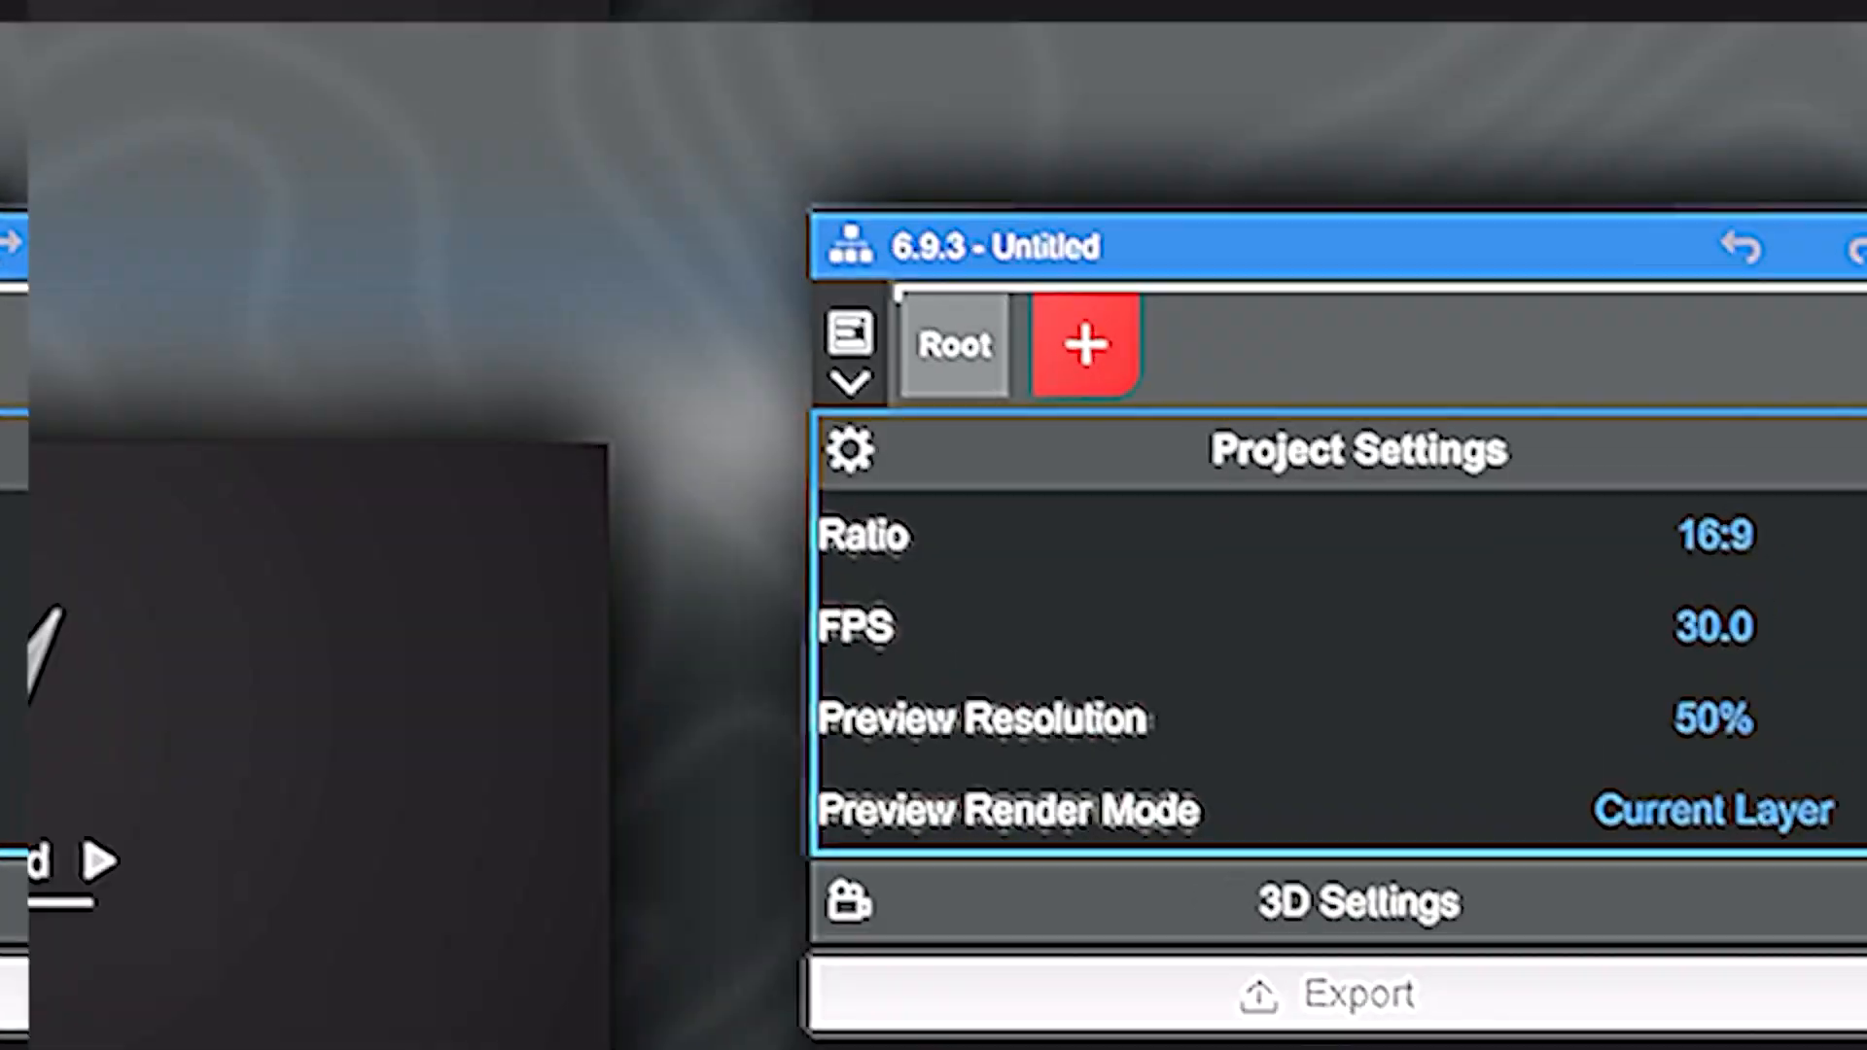
# - Add a Group layer to the project to hold the footballer image layers
pyautogui.click(1081, 346)
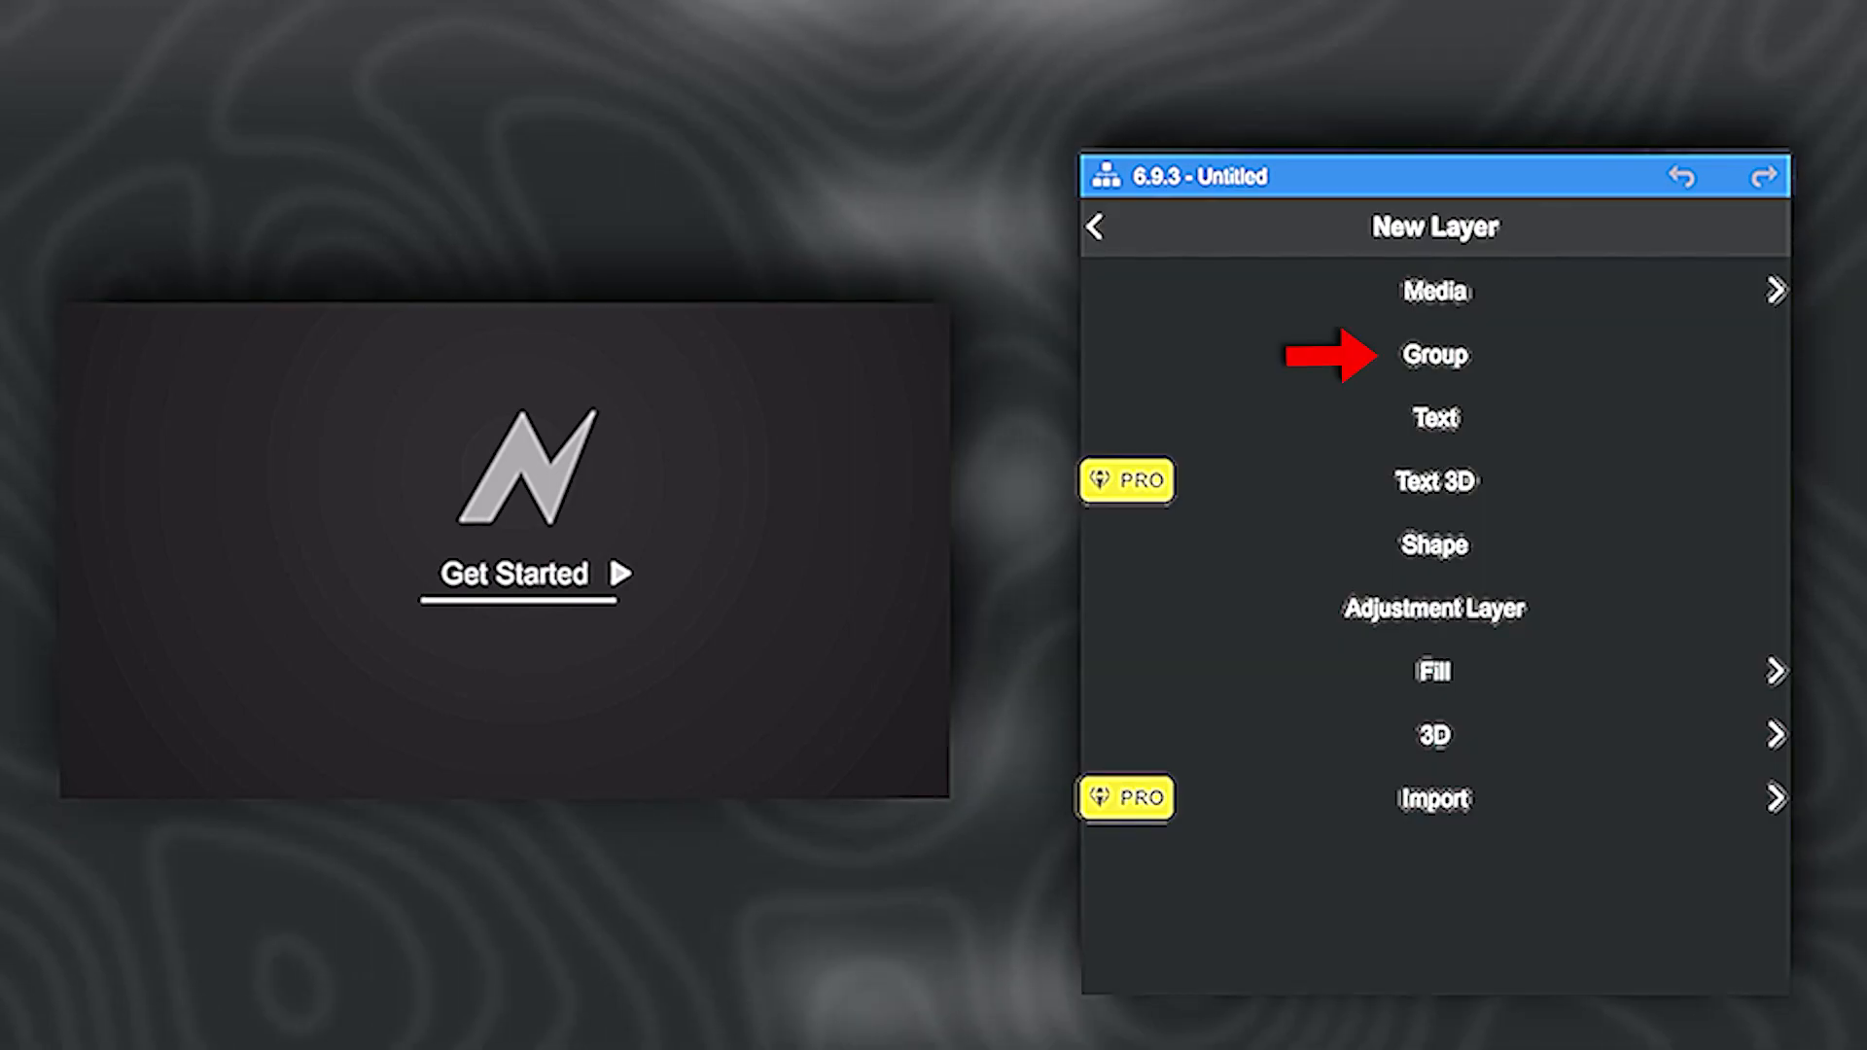
pyautogui.click(1433, 354)
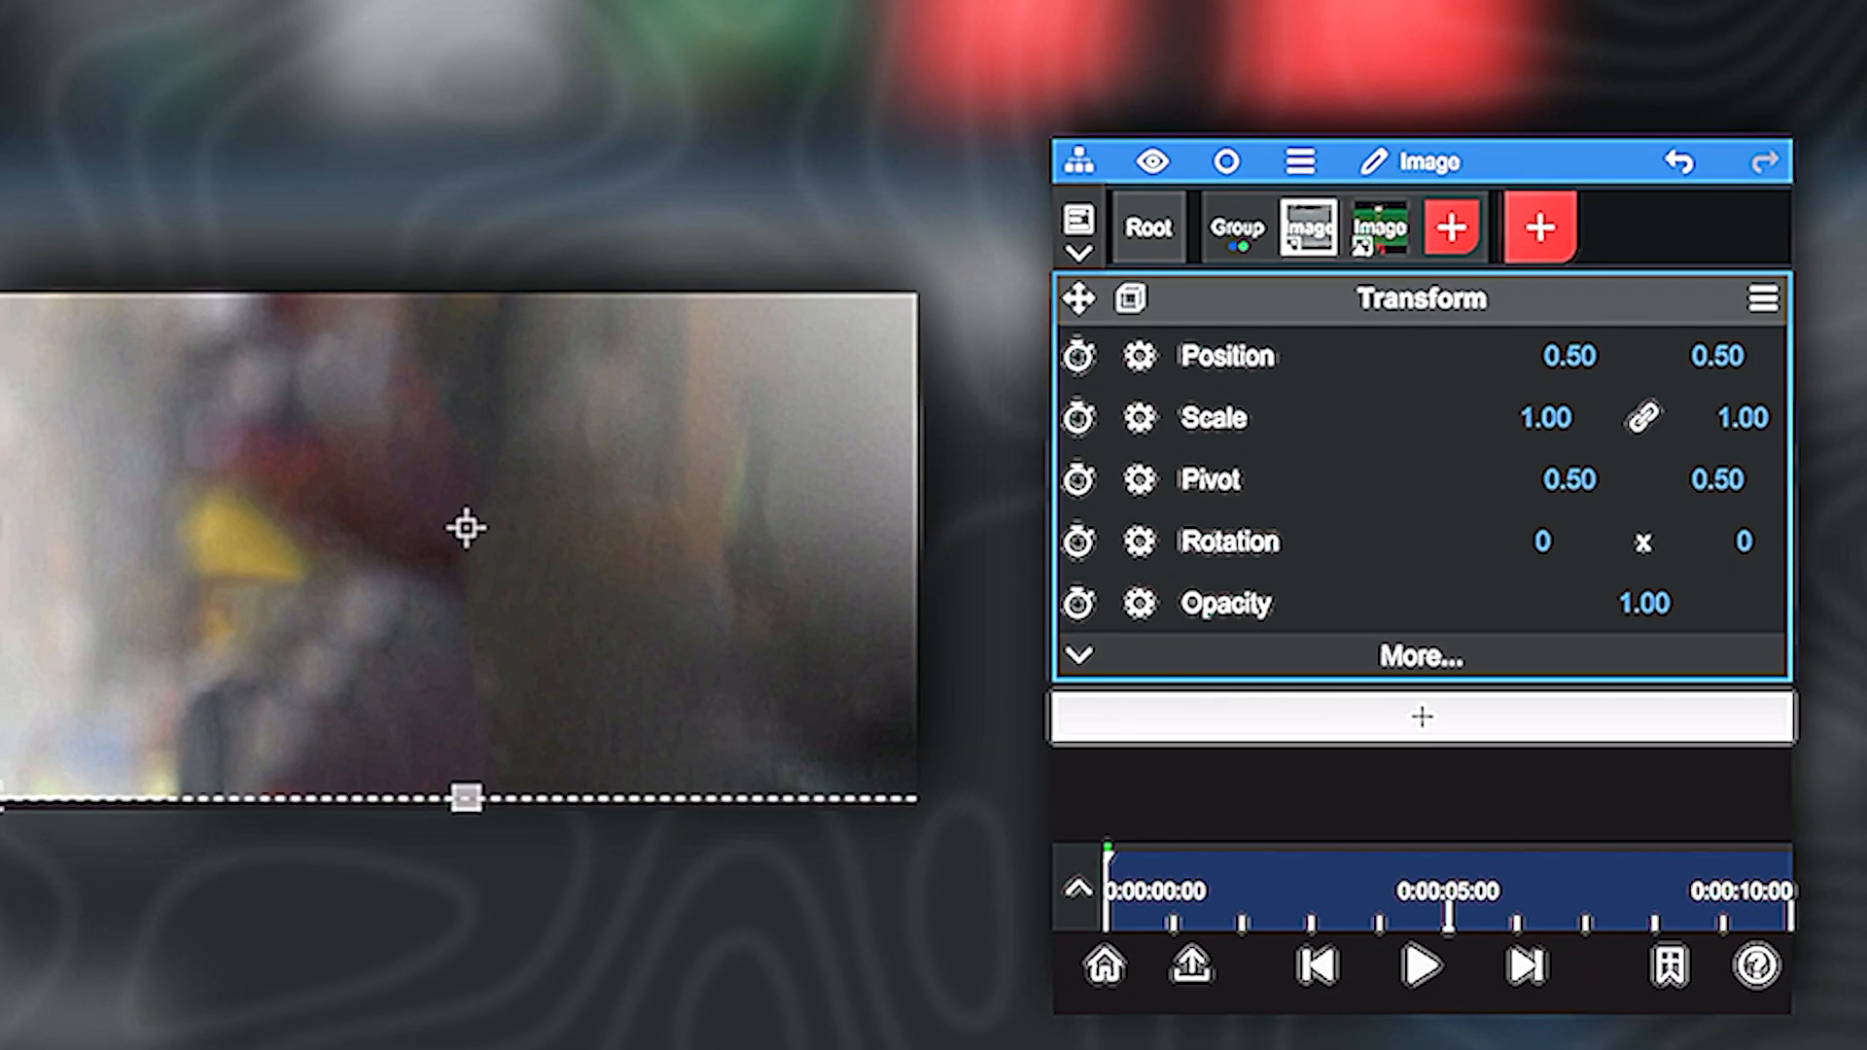
# - Make the footballer image 3D with Scale 2.39 and Position -0.09, 0, 0.07
pyautogui.click(1129, 299)
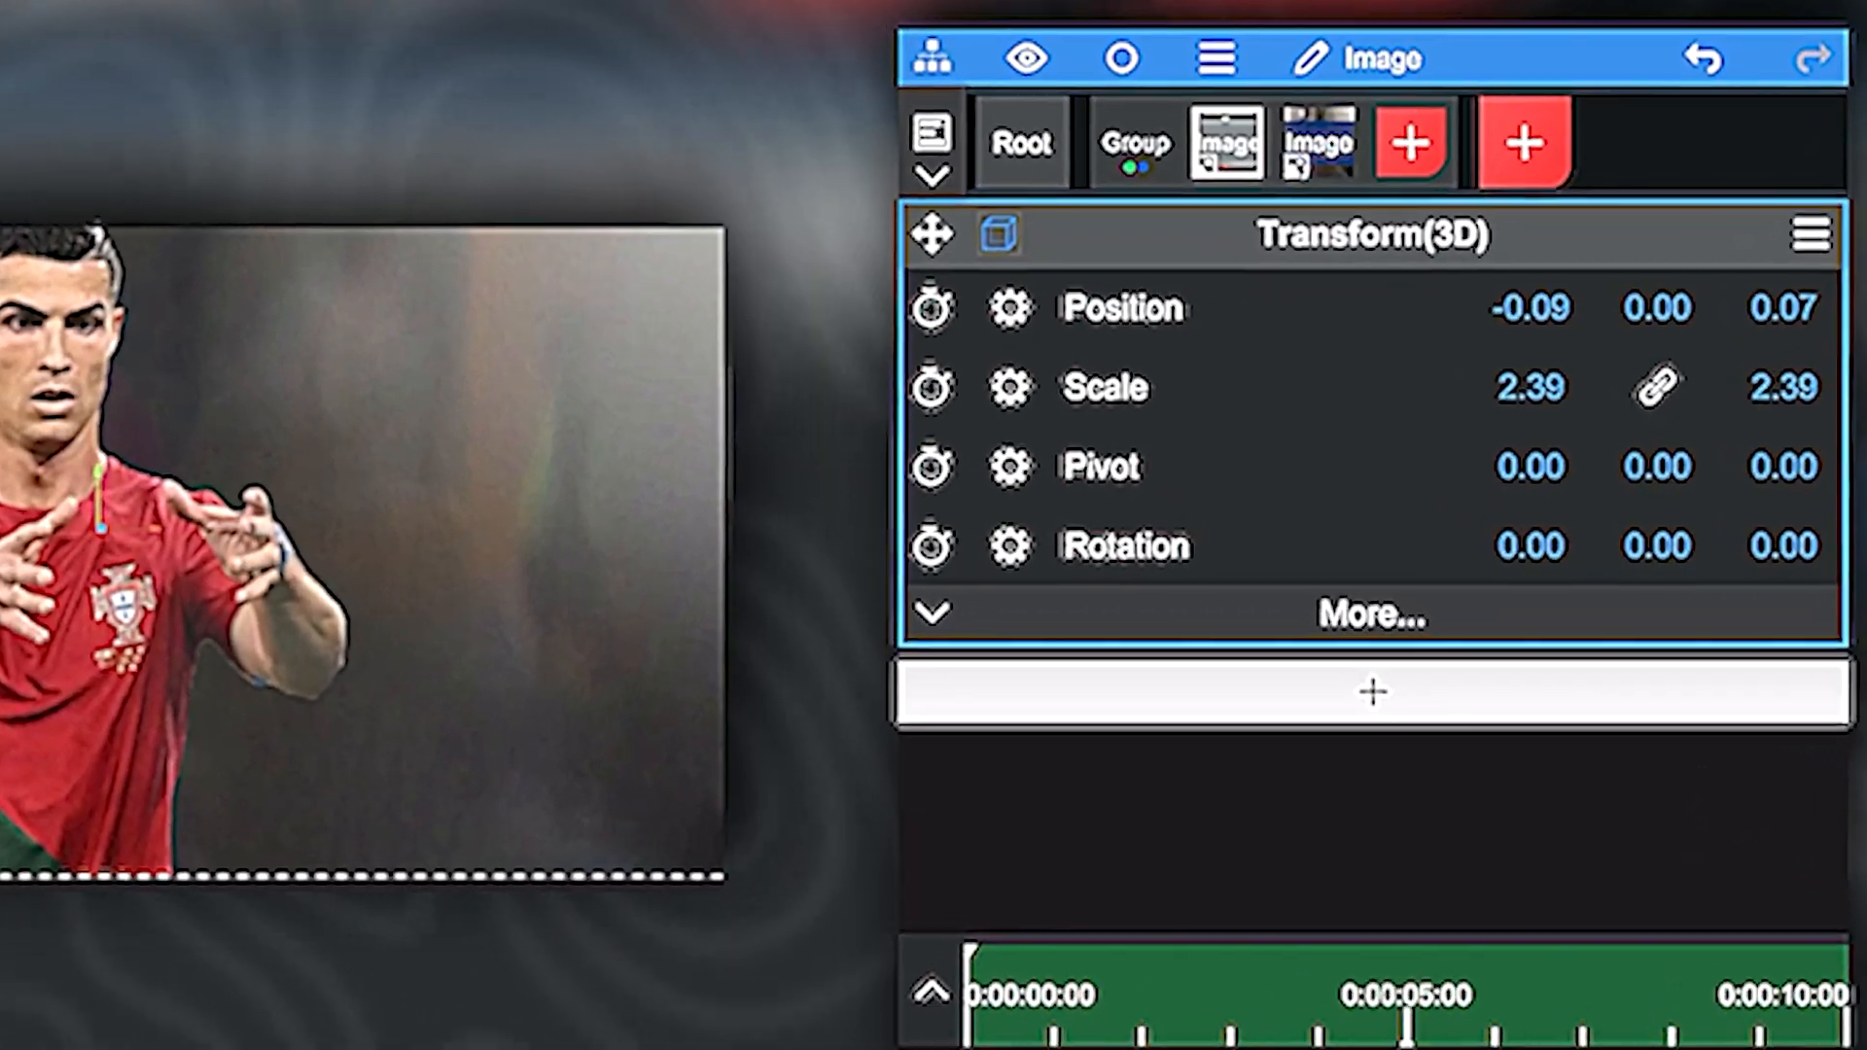
# - Import the soccer ball as a 3D Custom Model layer in the group
pyautogui.click(1134, 143)
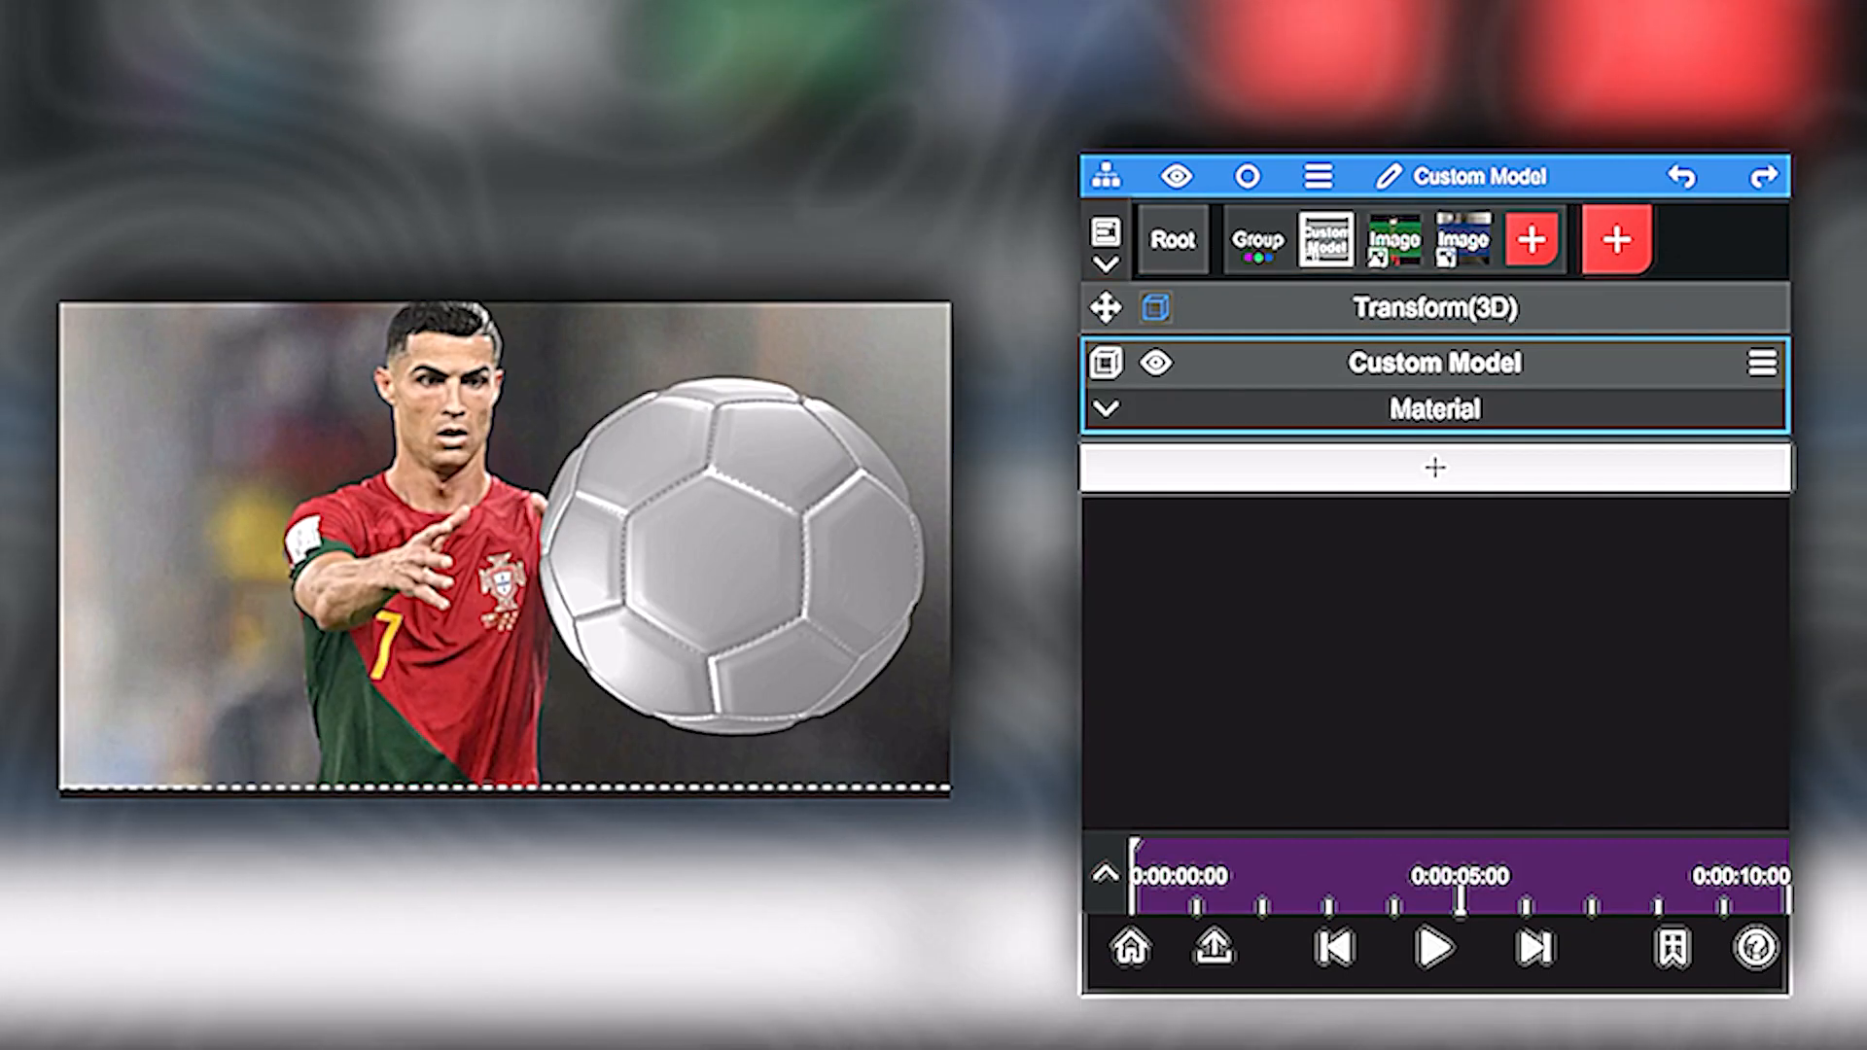
# - Try several MatCap lighting textures, then set the ball's material to Reflection Environment
pyautogui.click(1103, 407)
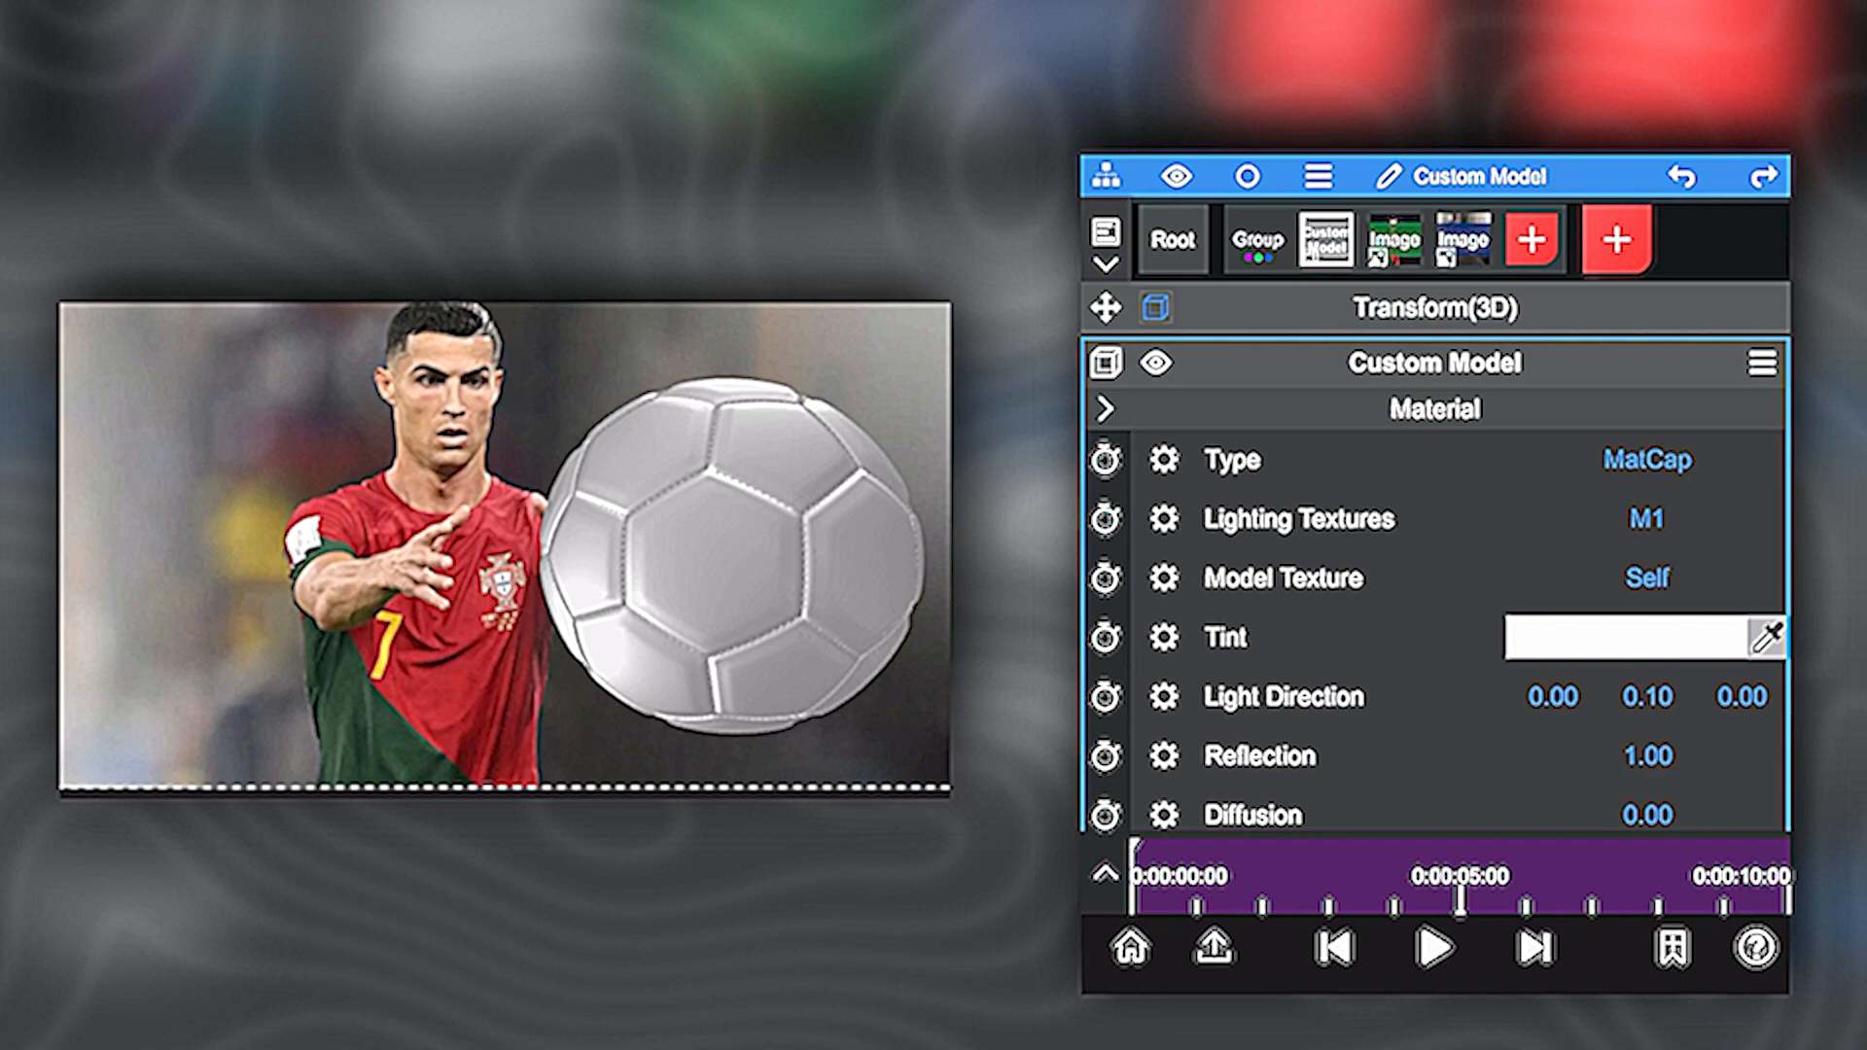
pyautogui.click(1644, 518)
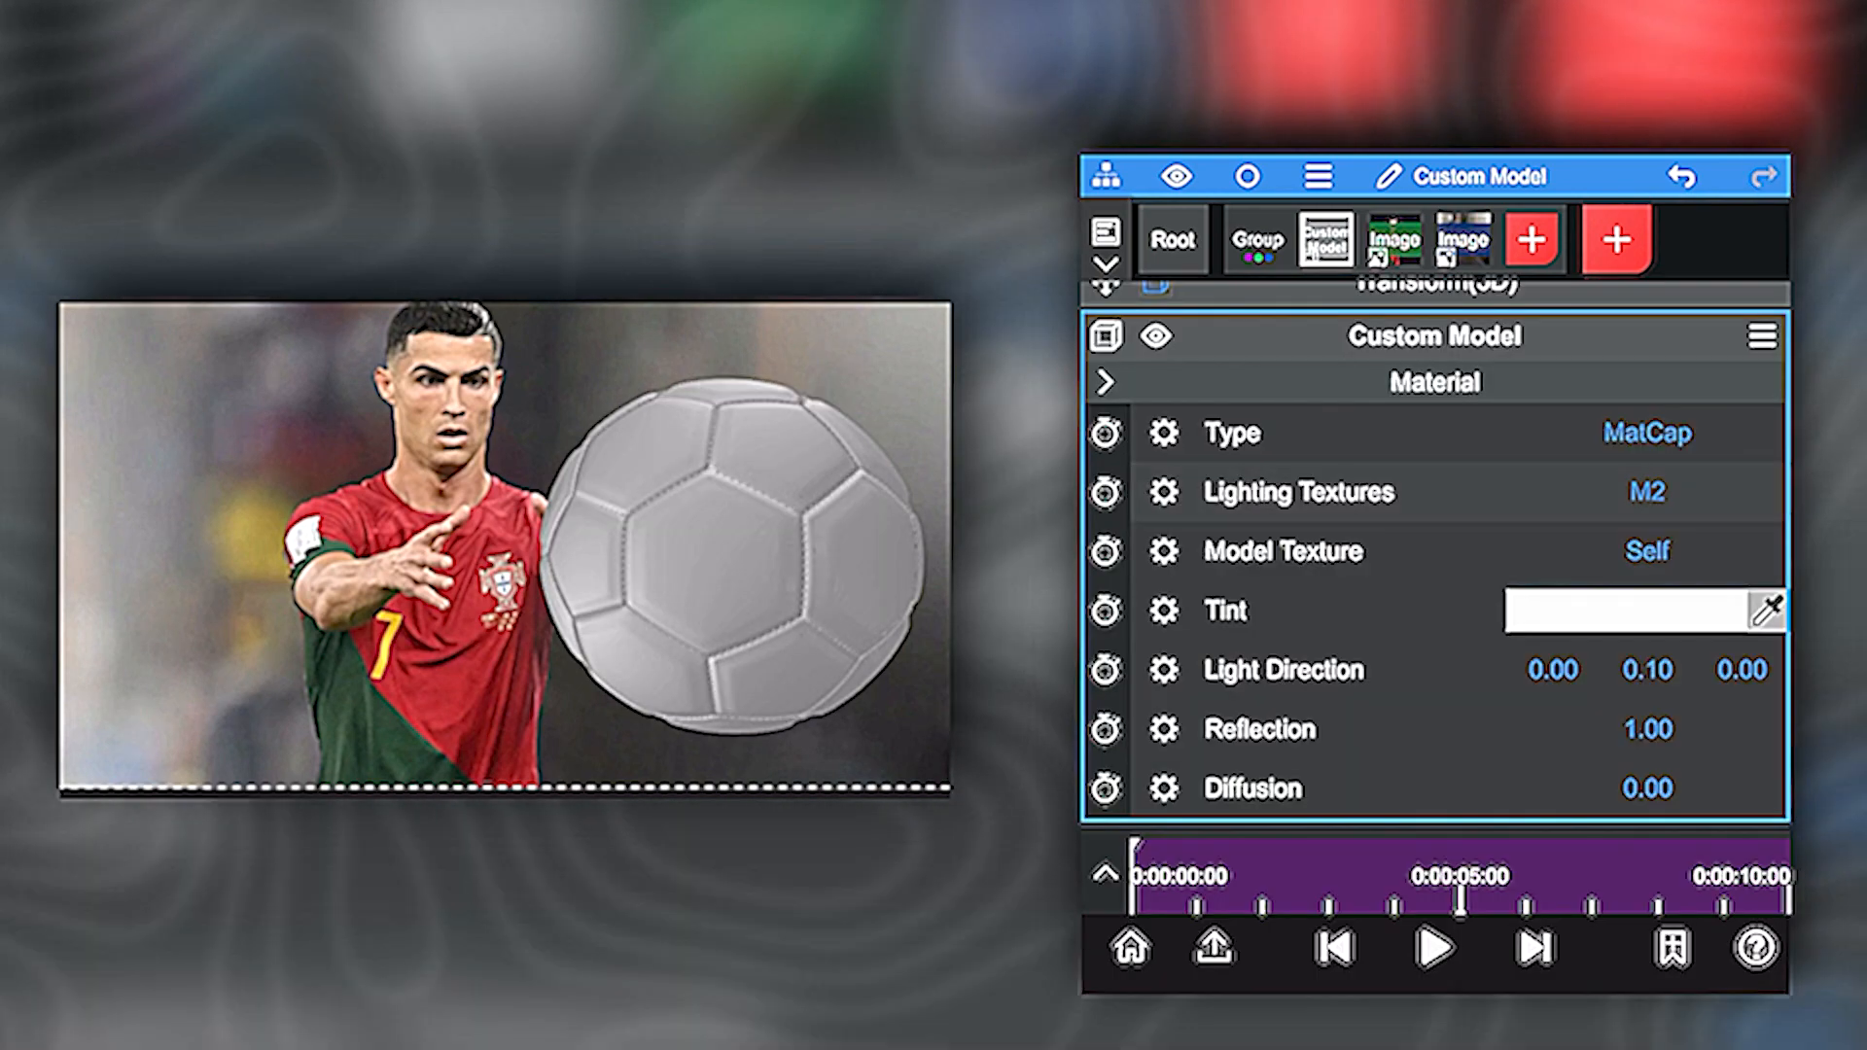
pyautogui.click(1644, 492)
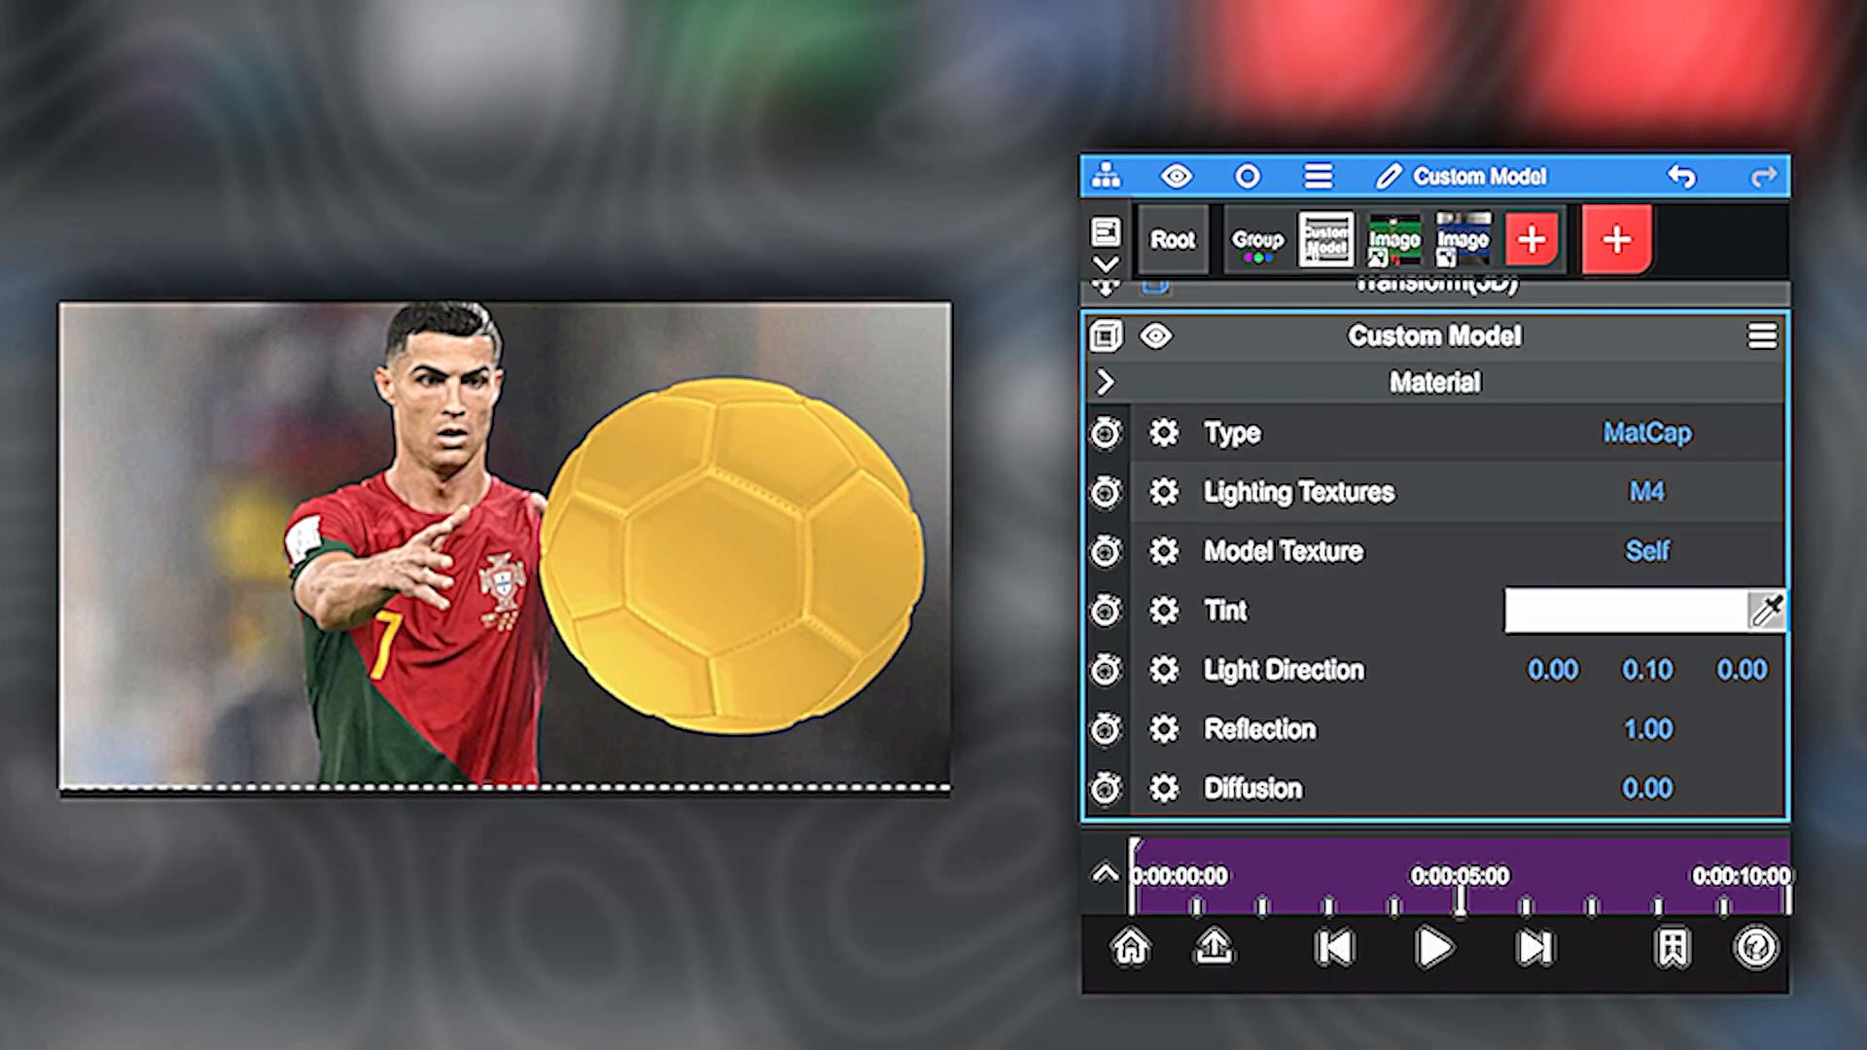
pyautogui.click(1644, 492)
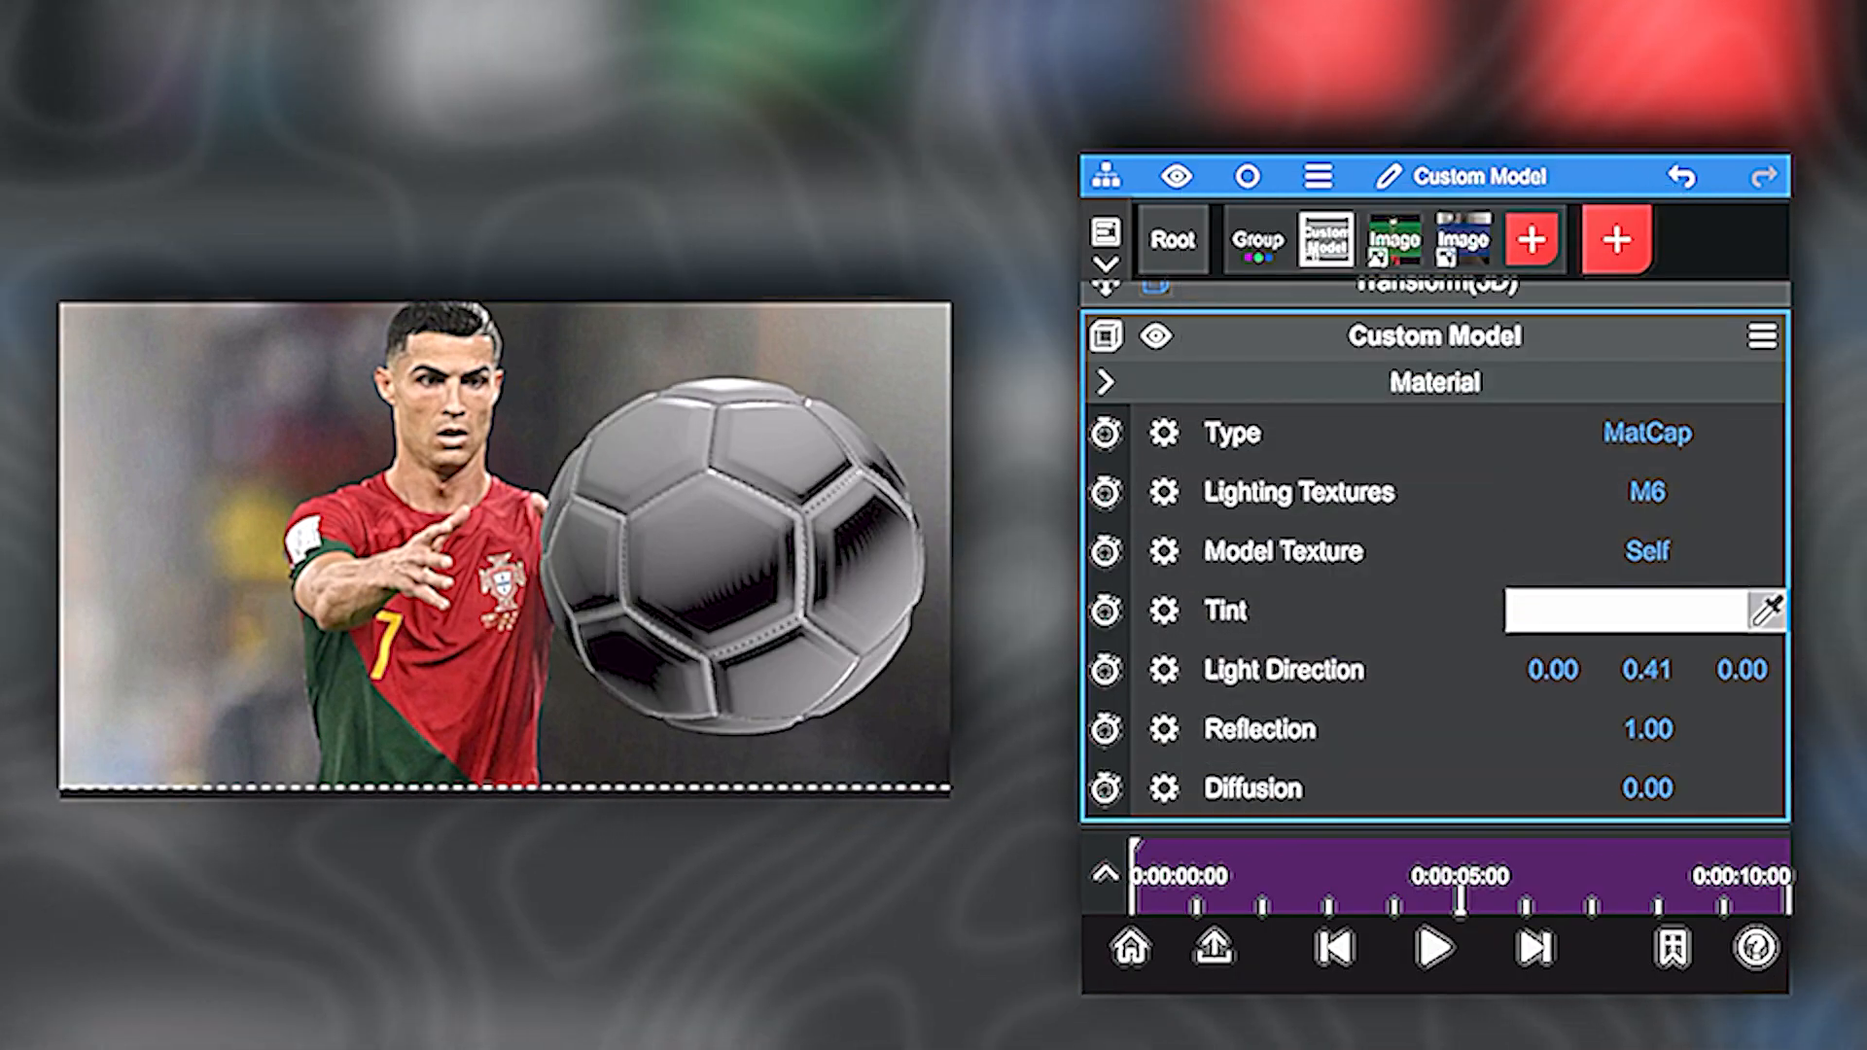
pyautogui.click(1645, 431)
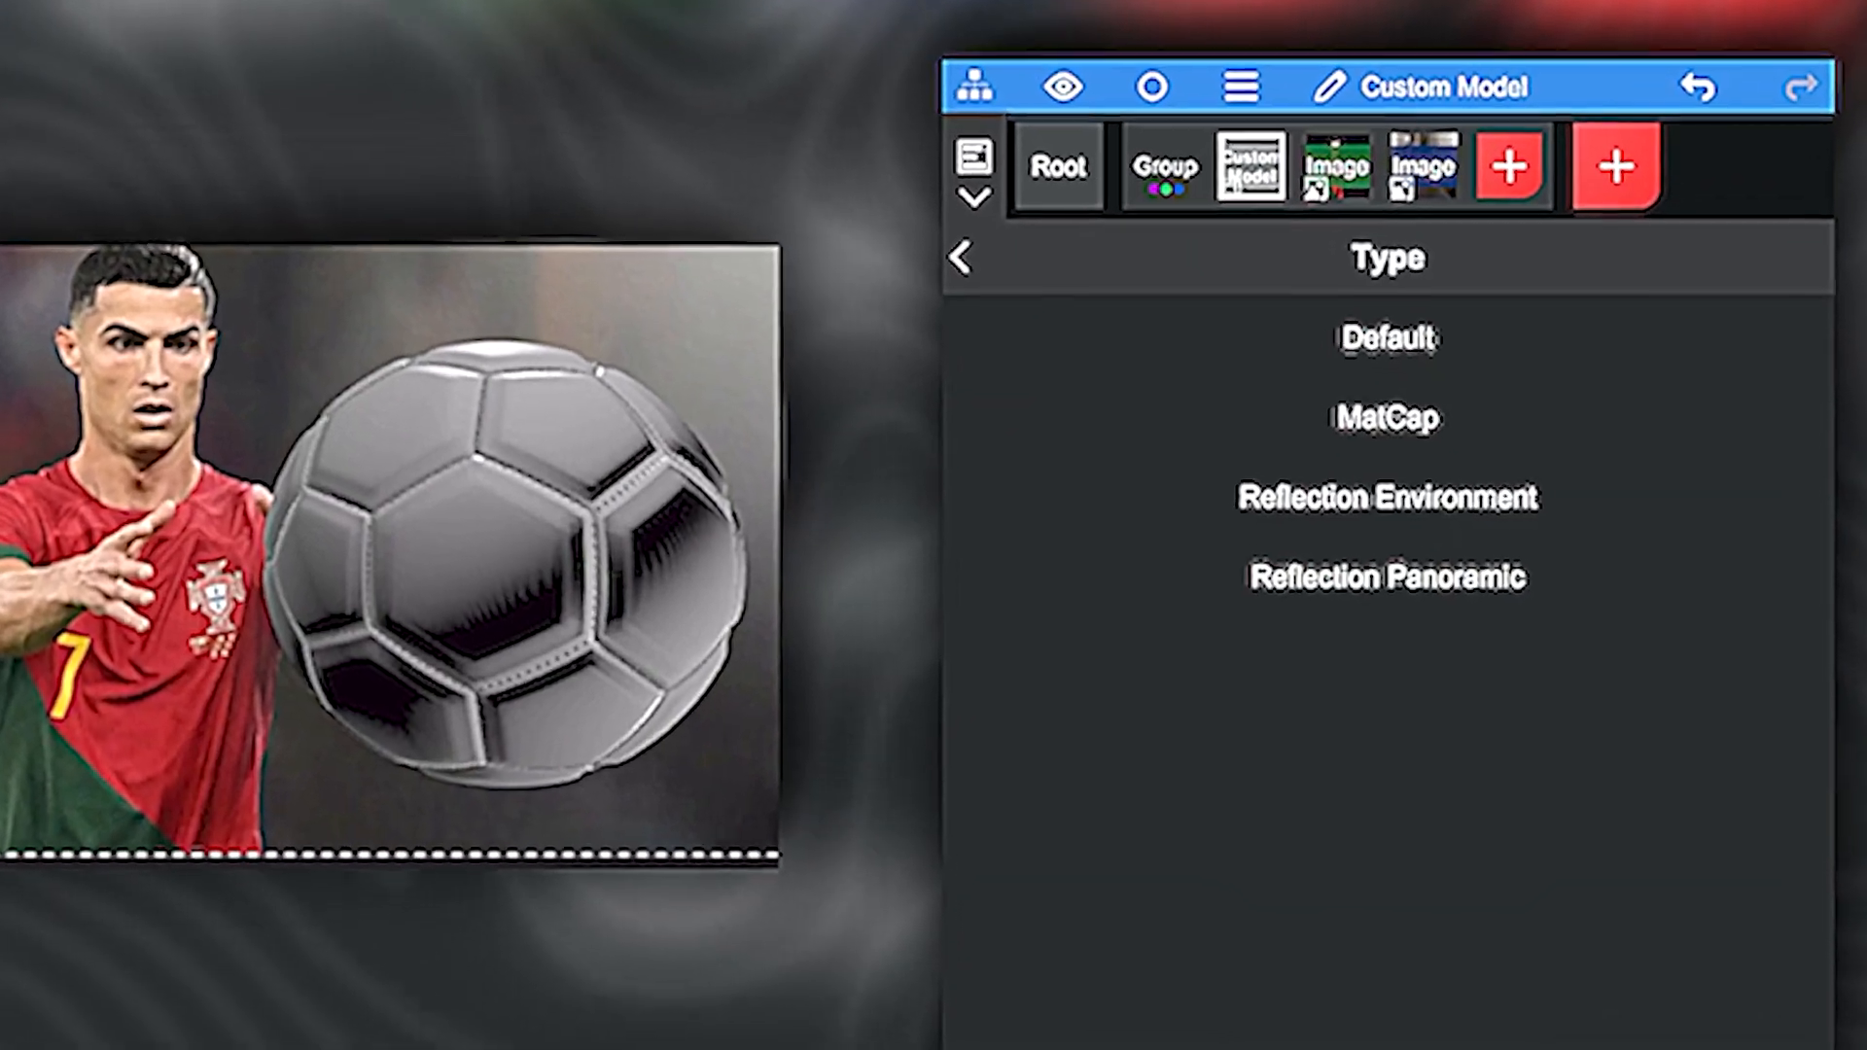
pyautogui.click(1385, 497)
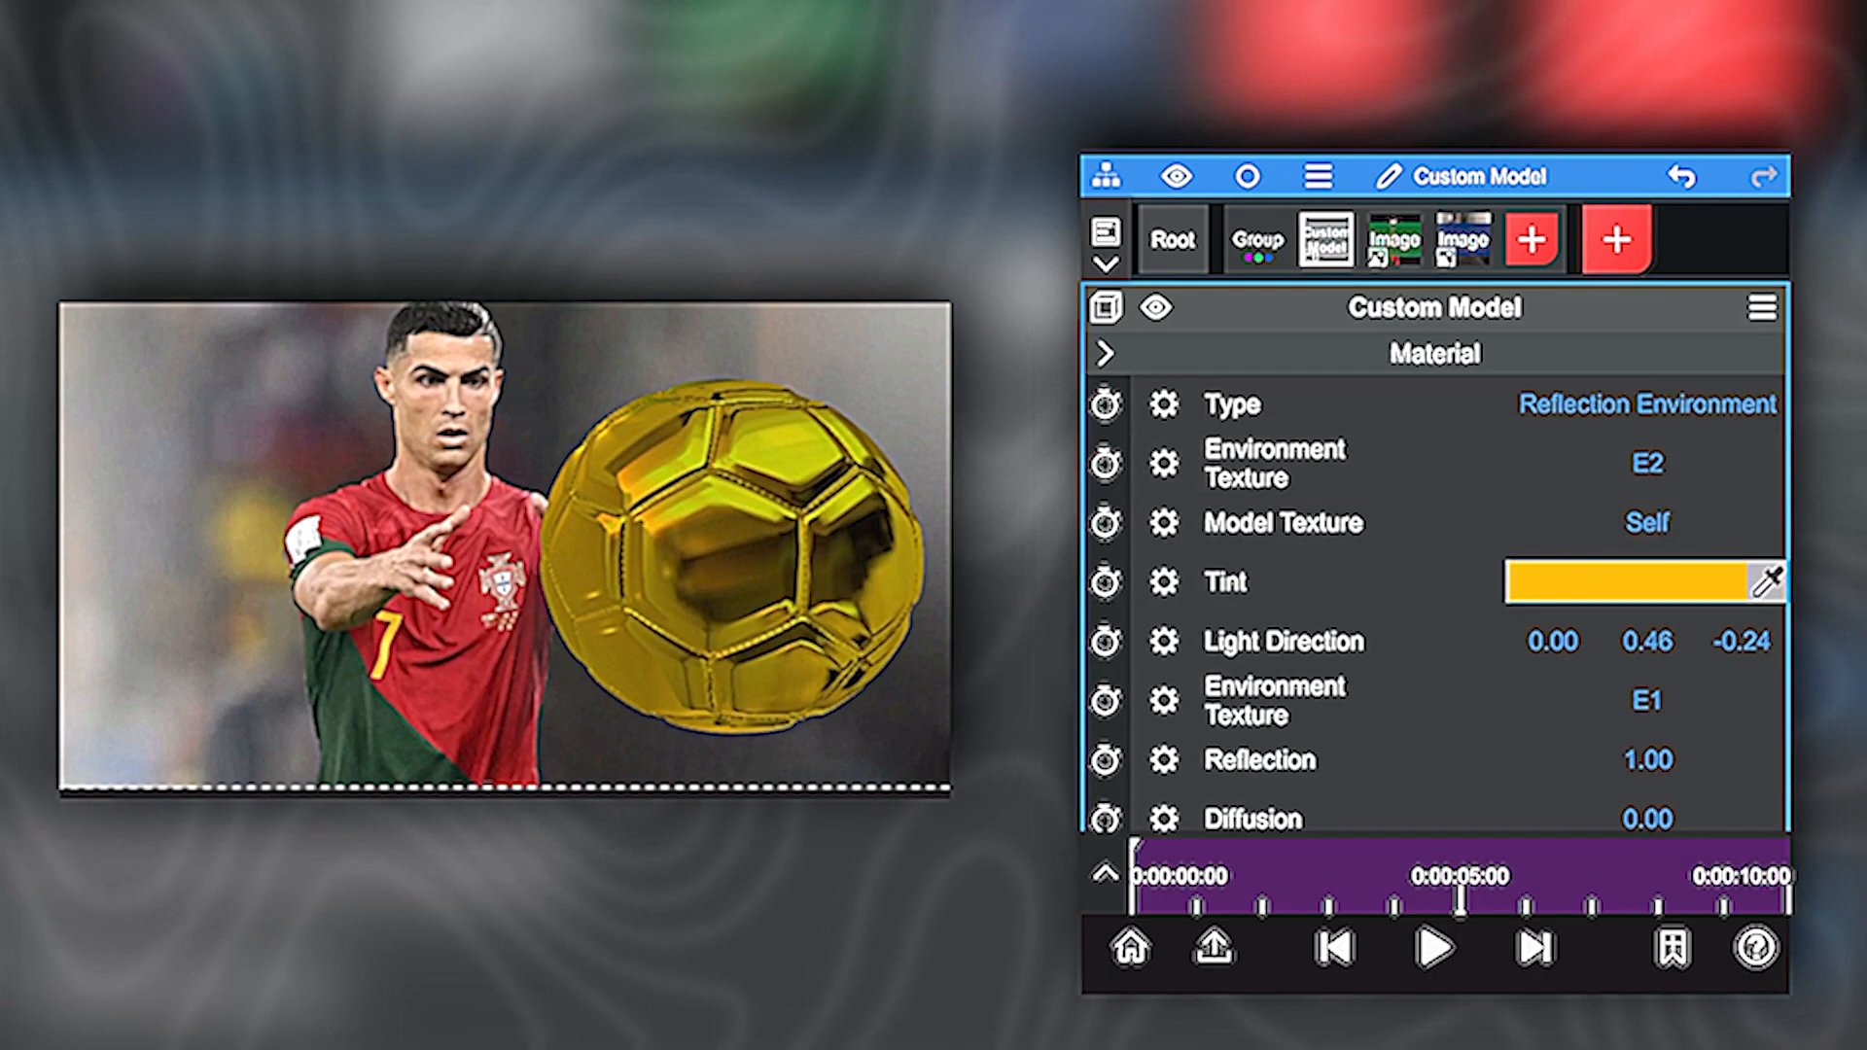
# - Keyframe the ball's 3D rotation at the start and around 5 seconds
pyautogui.click(1105, 307)
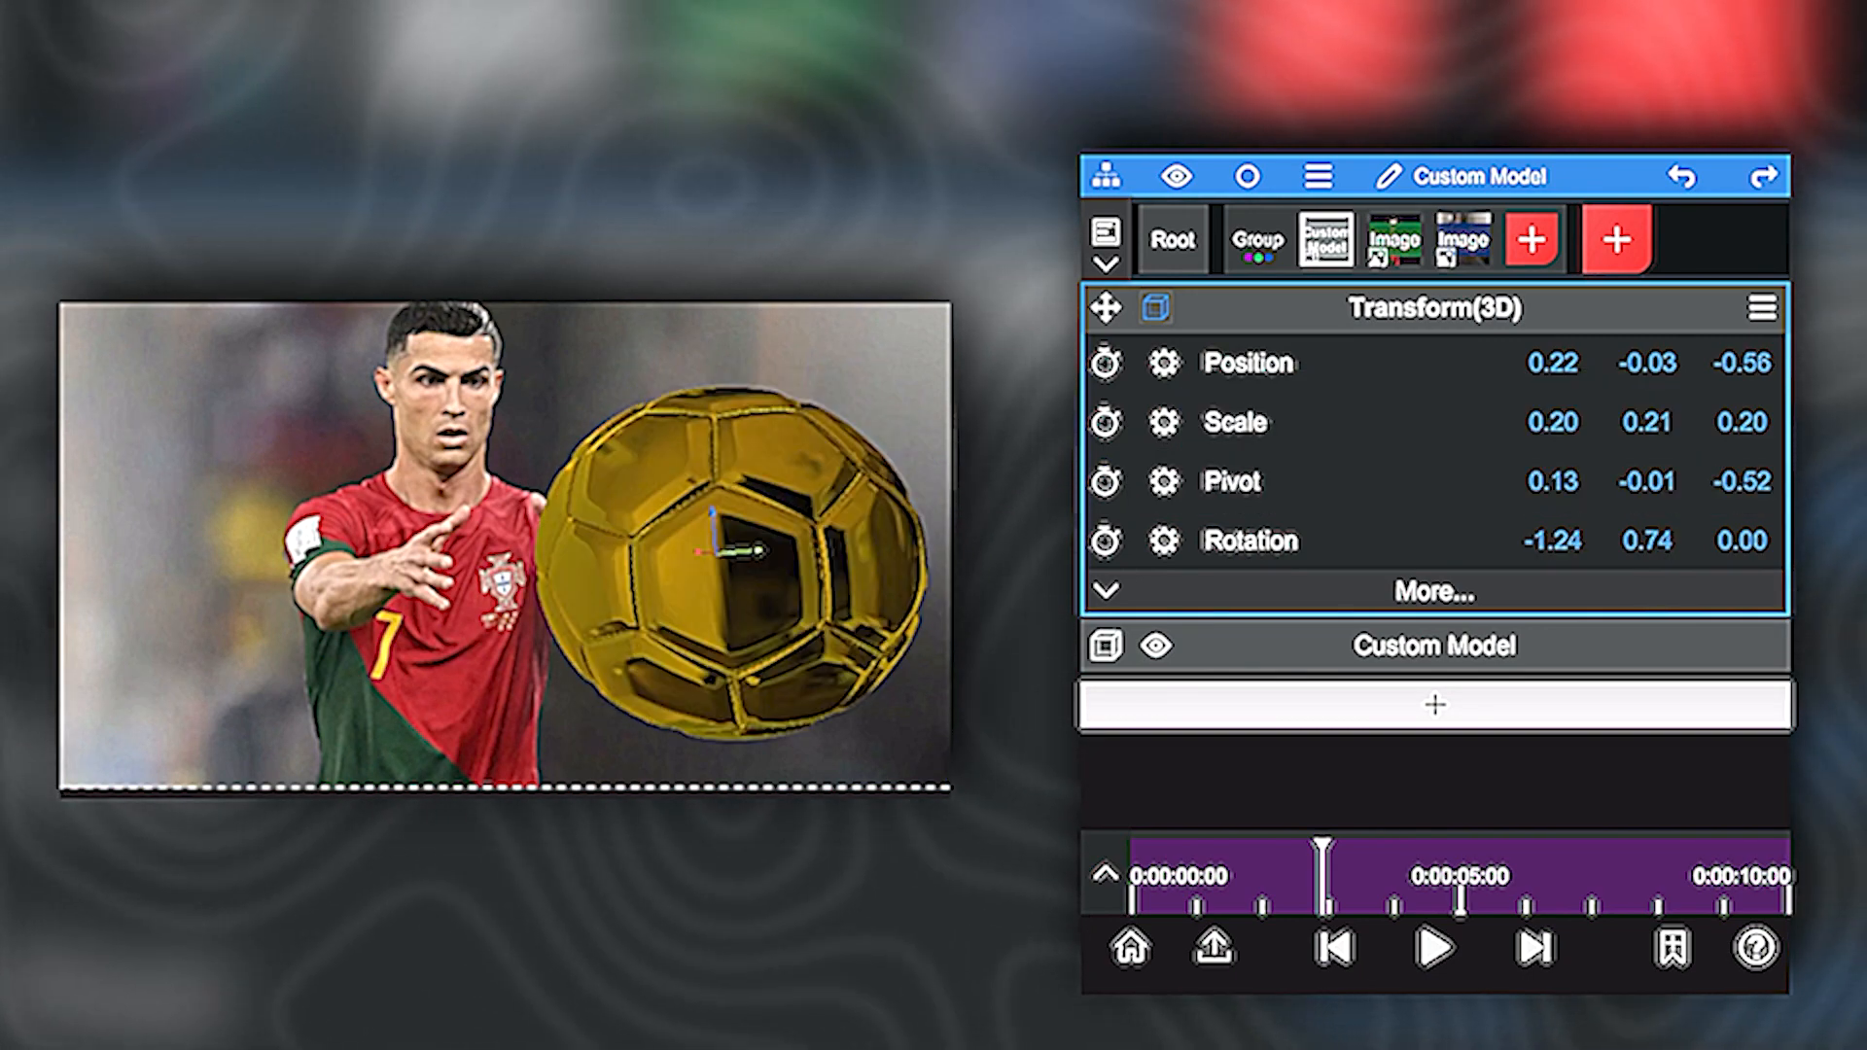
pyautogui.click(1104, 541)
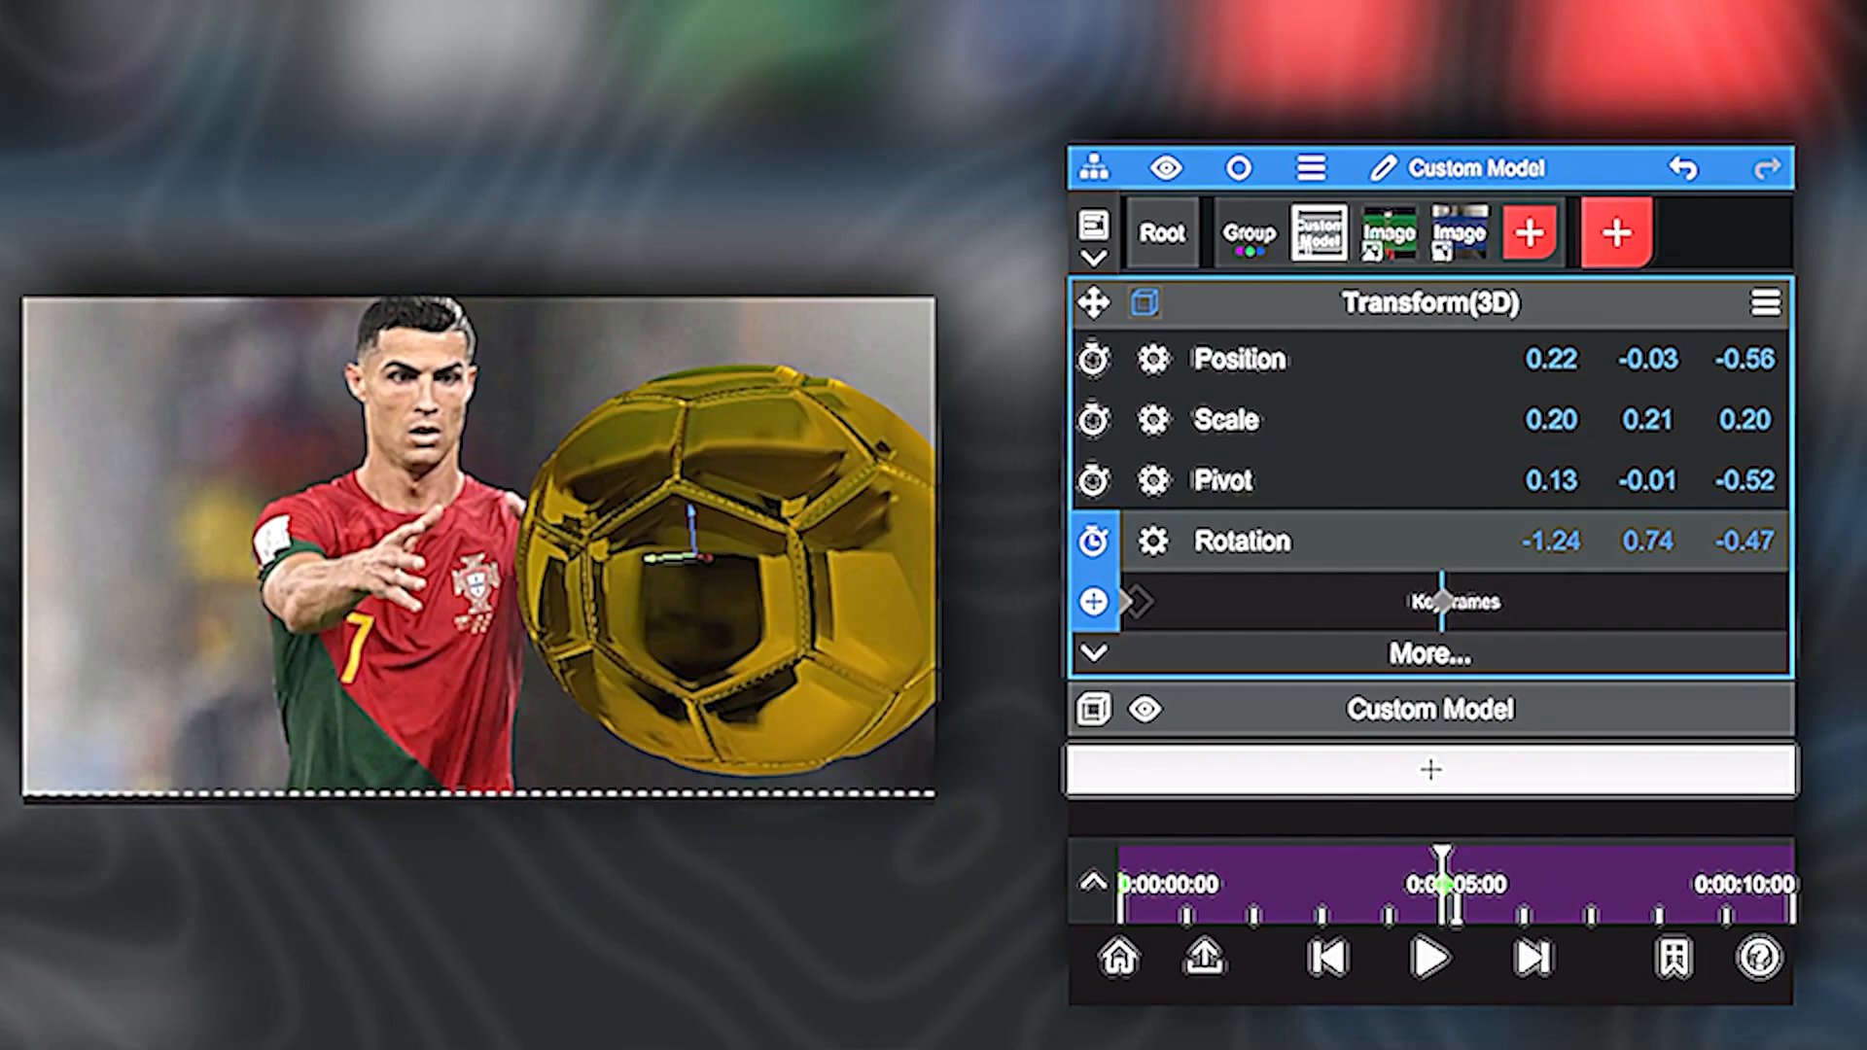
pyautogui.click(1431, 959)
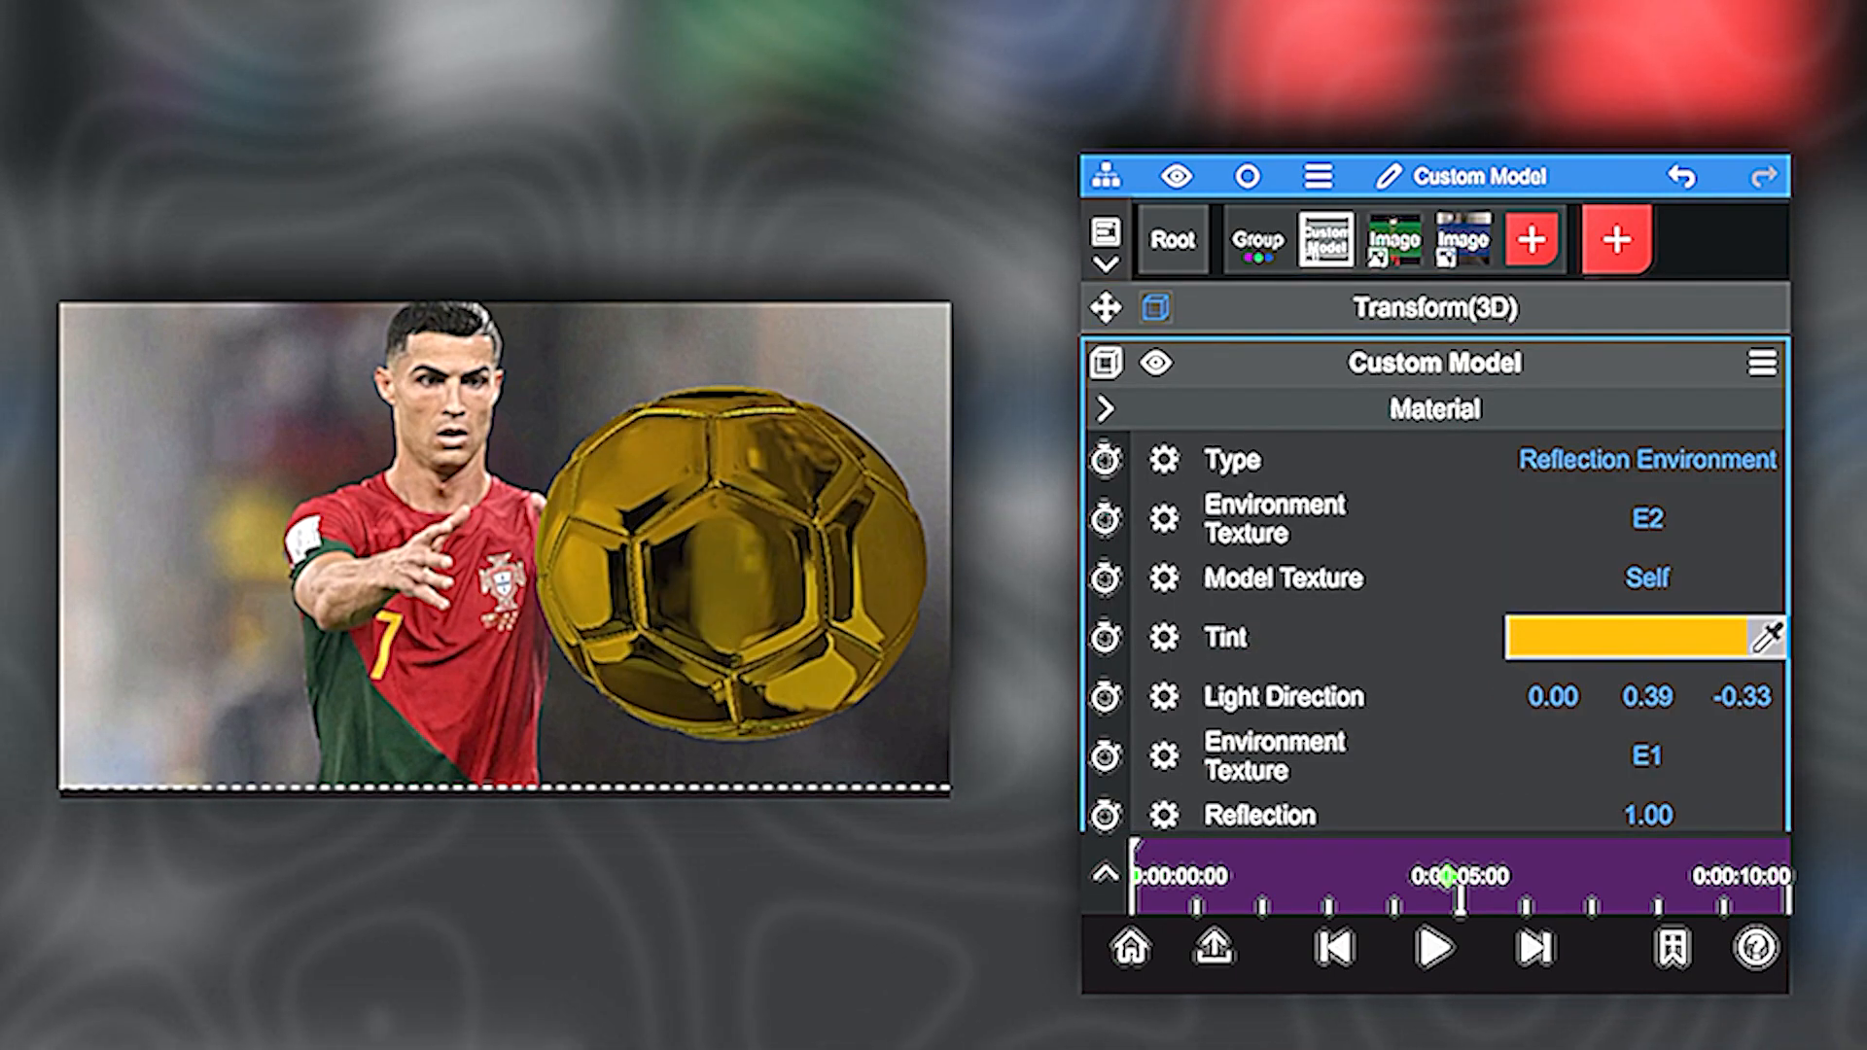
# - Add two Light Direction keyframes to the ball's material, then select the Group layer
pyautogui.click(1103, 697)
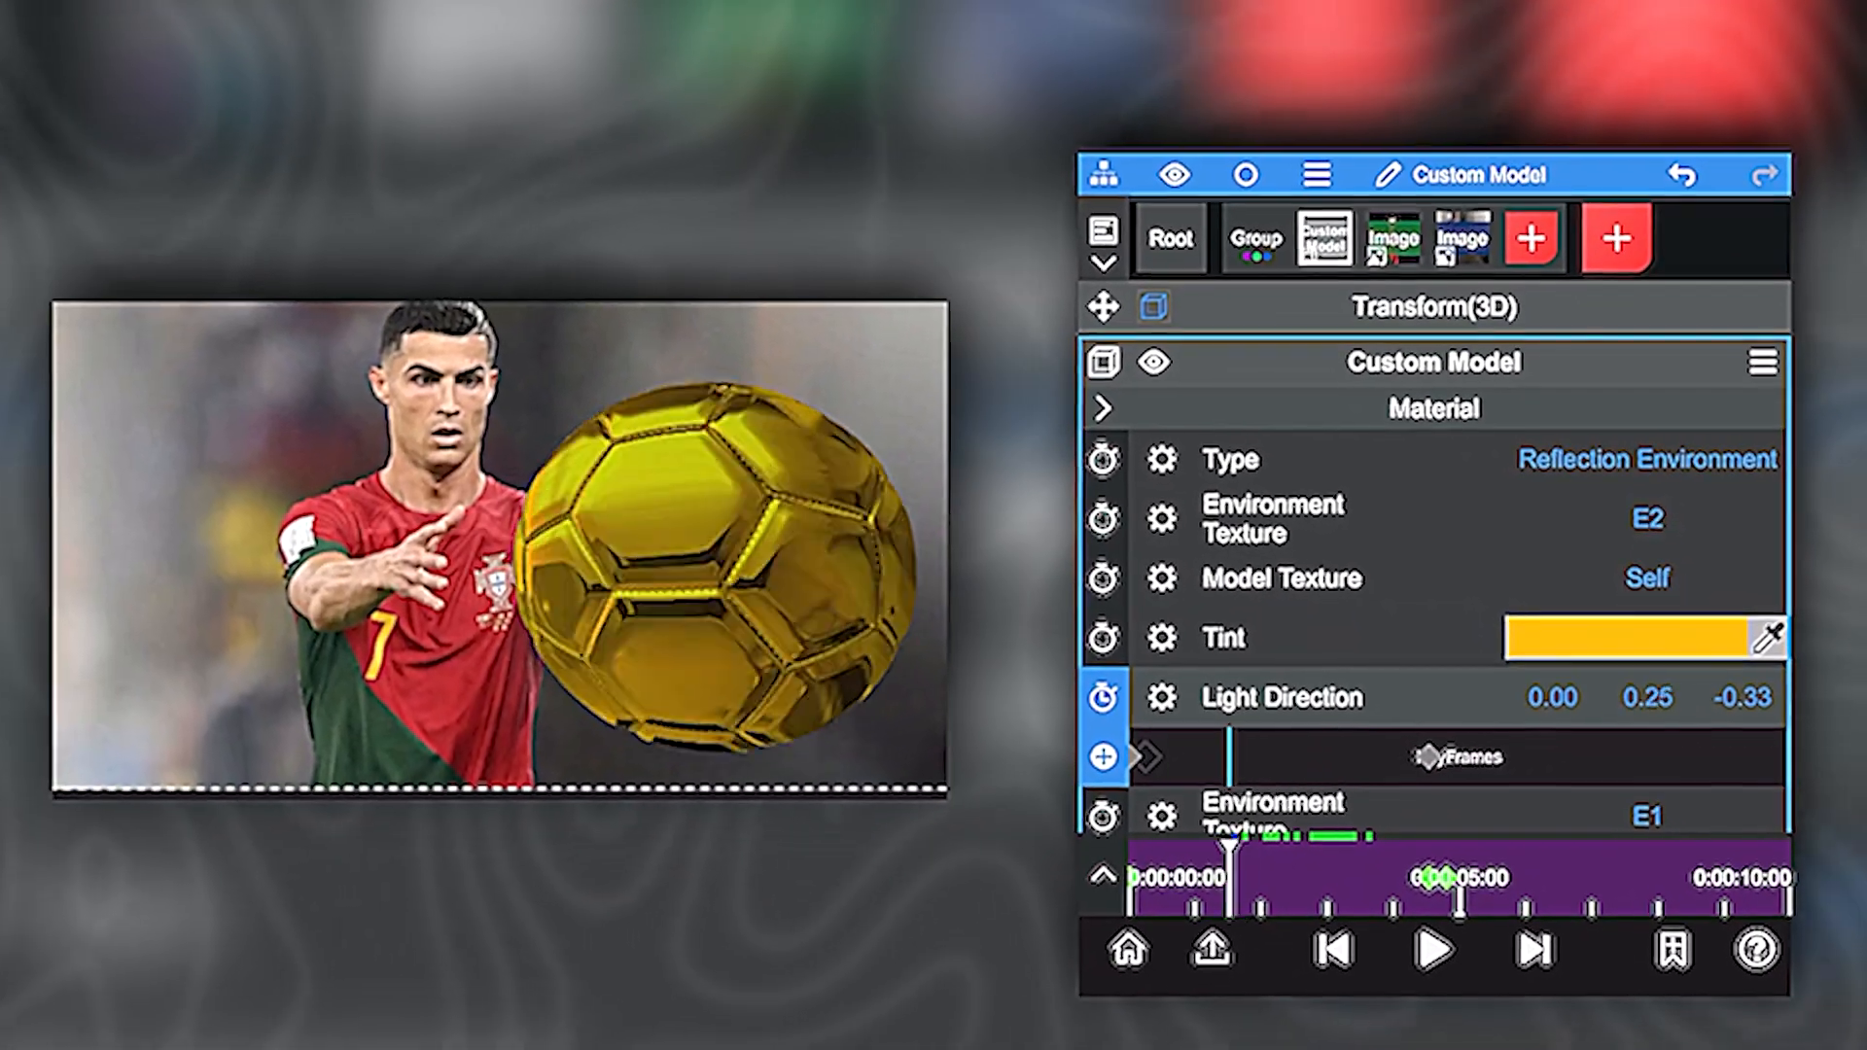
pyautogui.click(1432, 949)
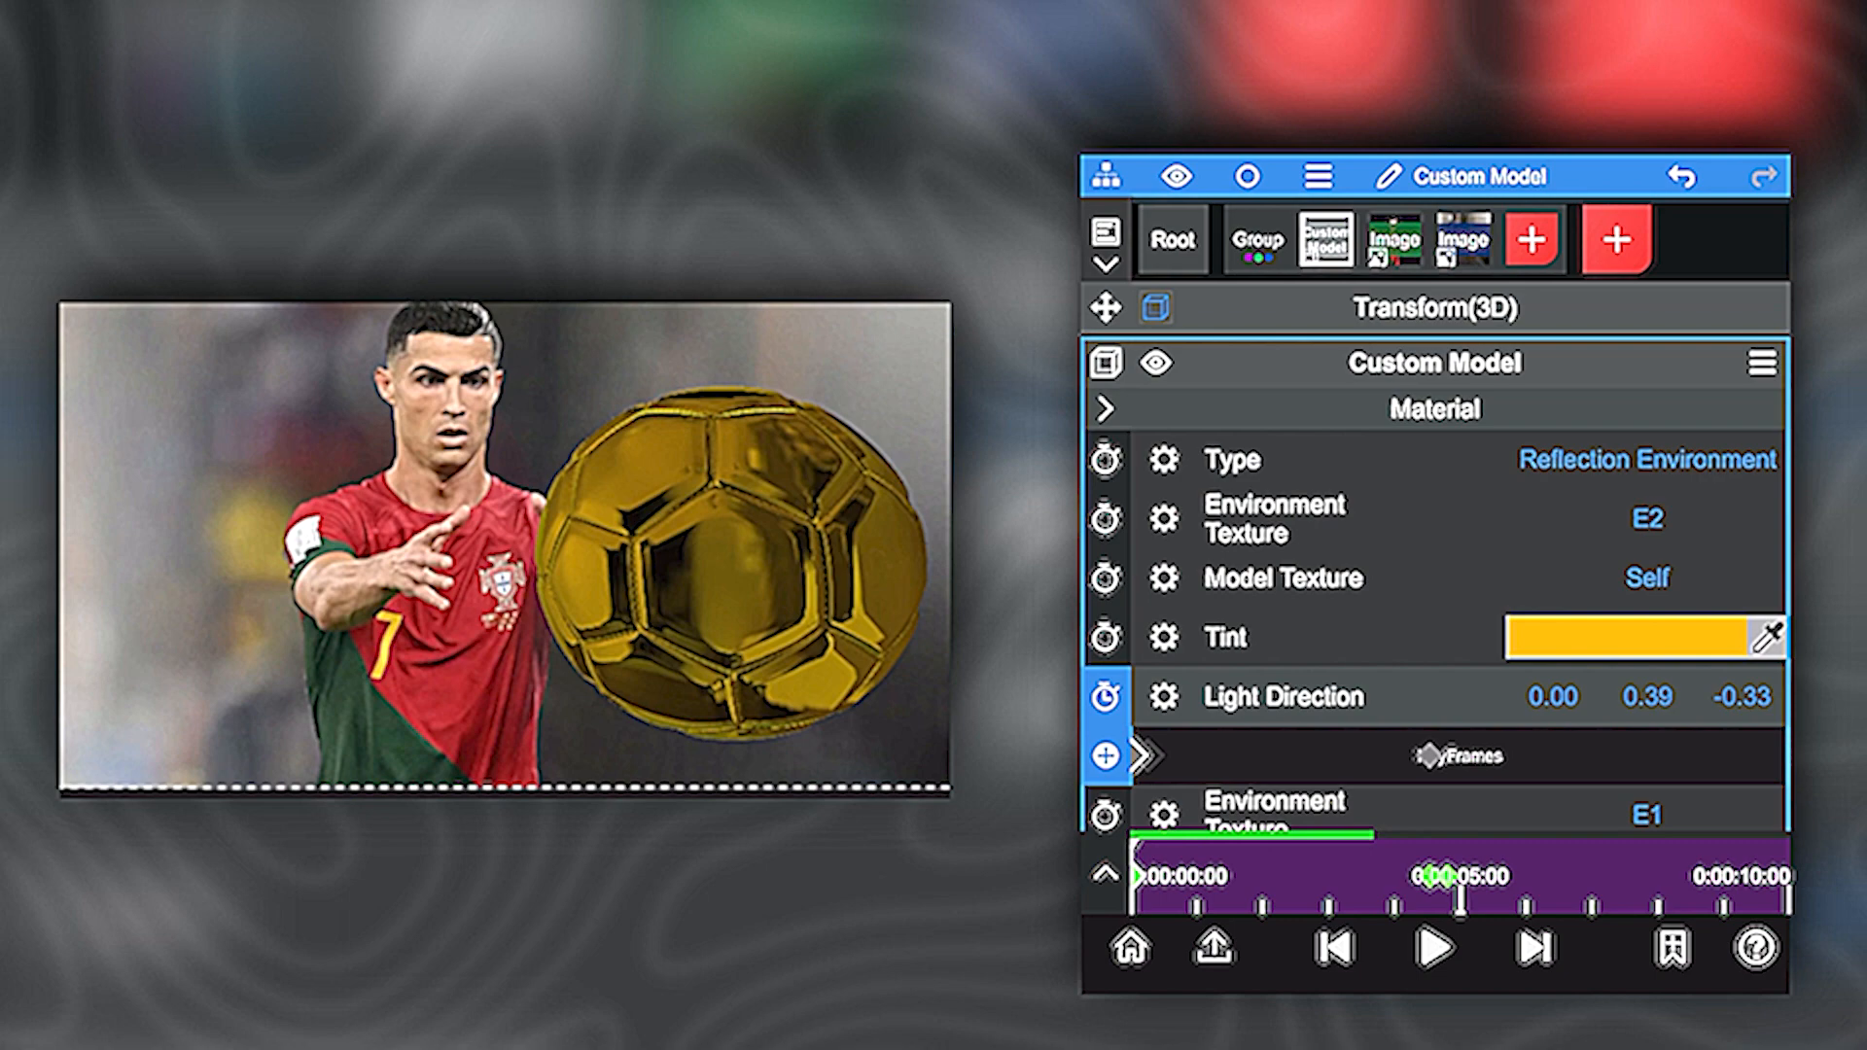
pyautogui.click(1257, 239)
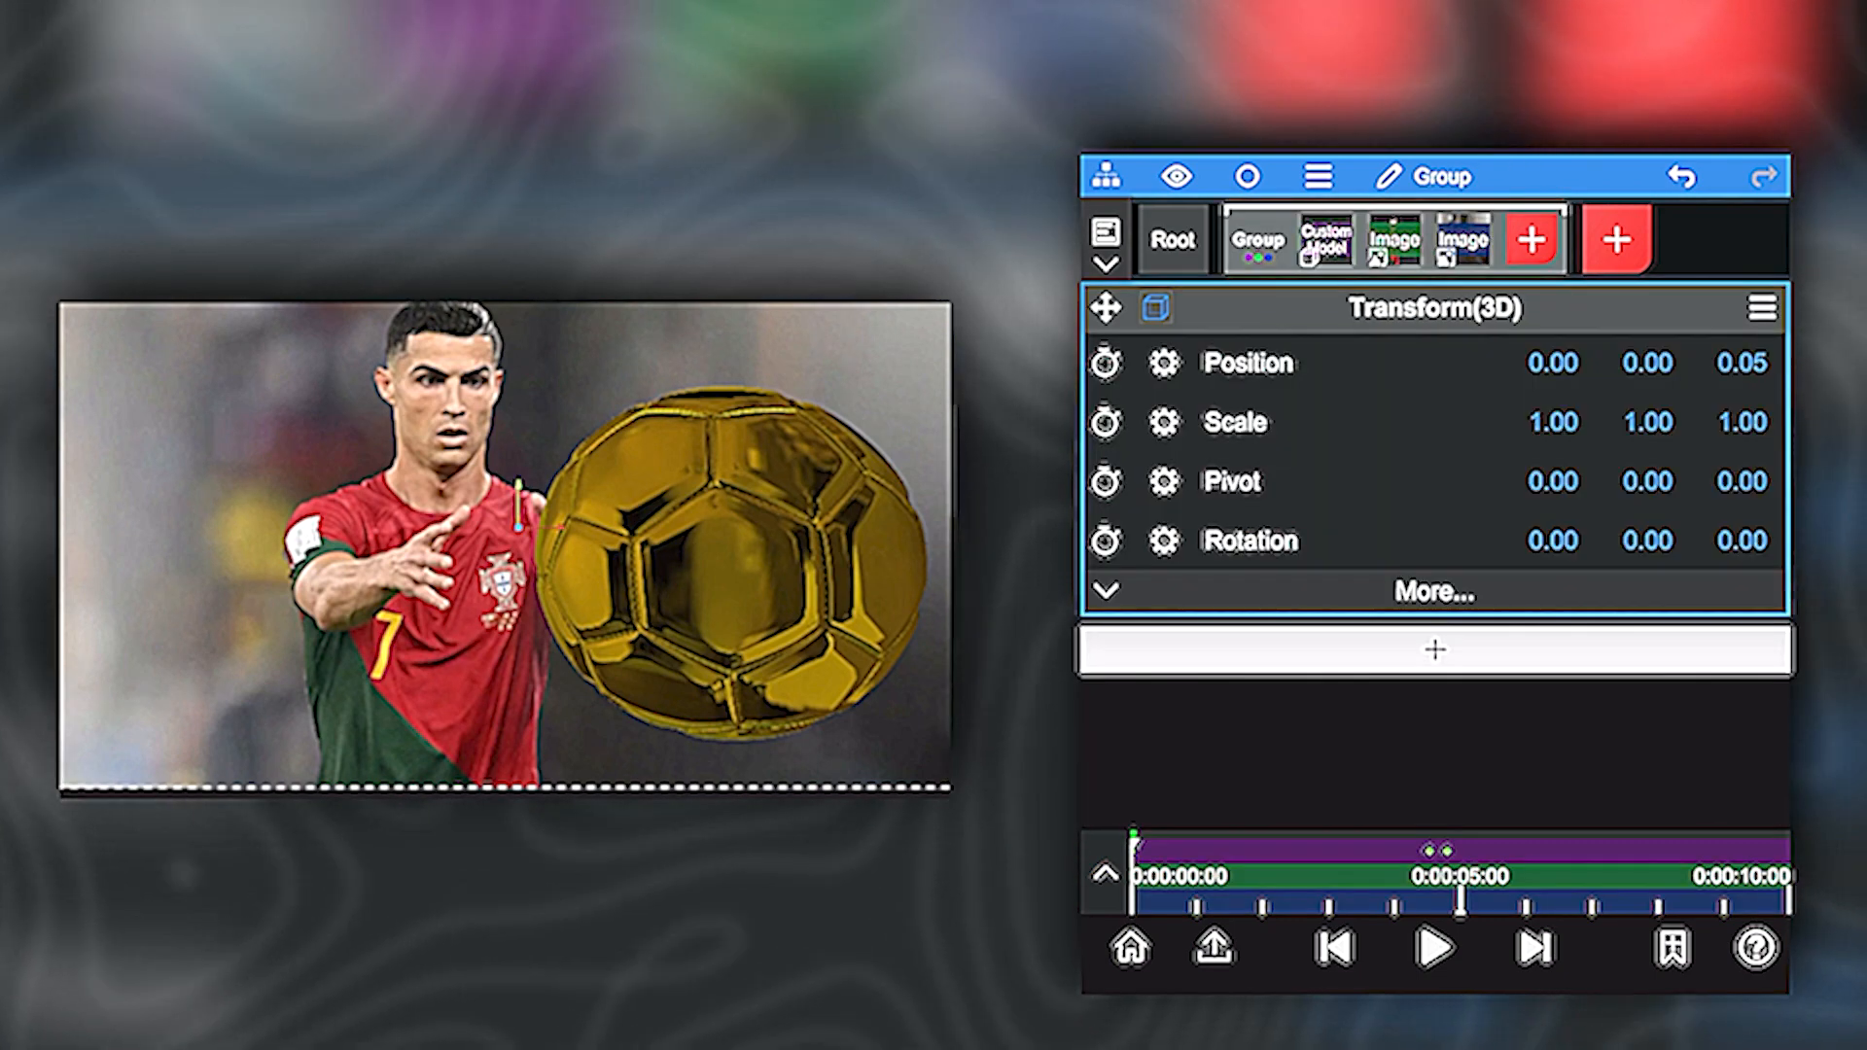
# - Keyframe the group's position, ending at 0.08, -0.29, -0.83 near the face
pyautogui.click(1103, 361)
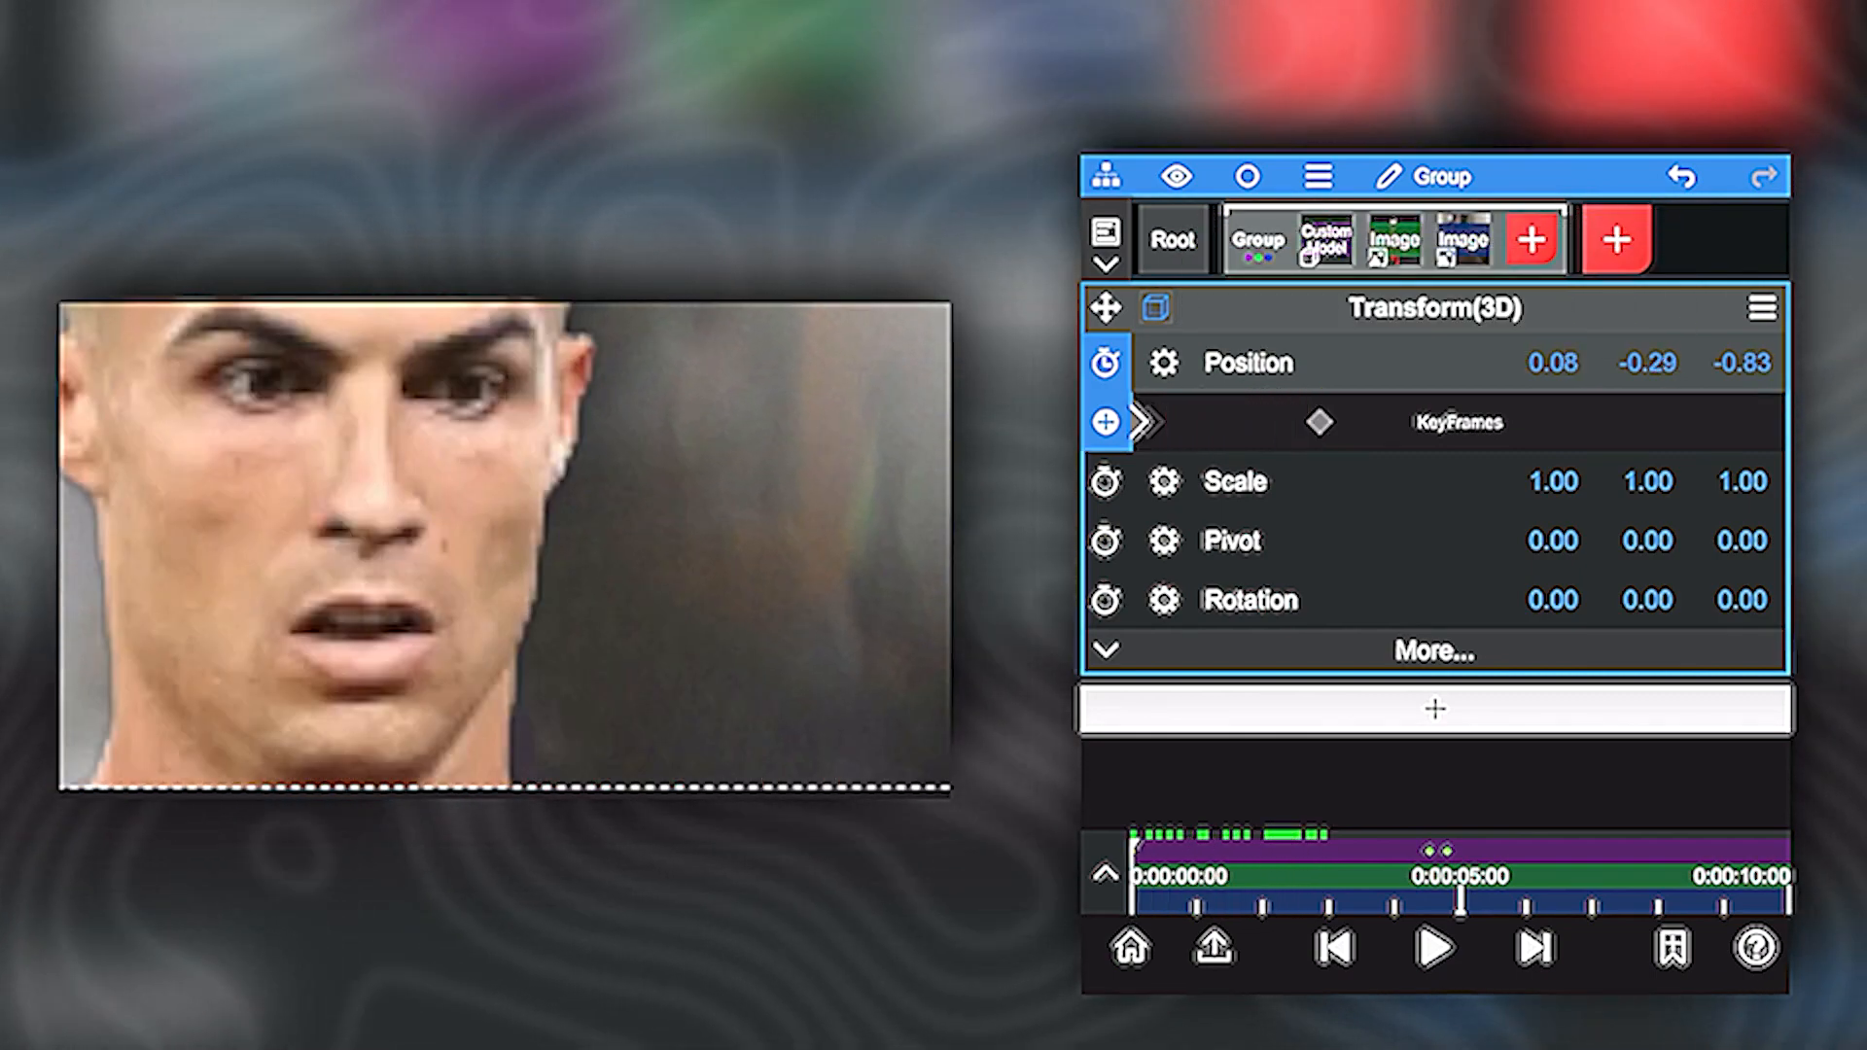
pyautogui.click(1435, 946)
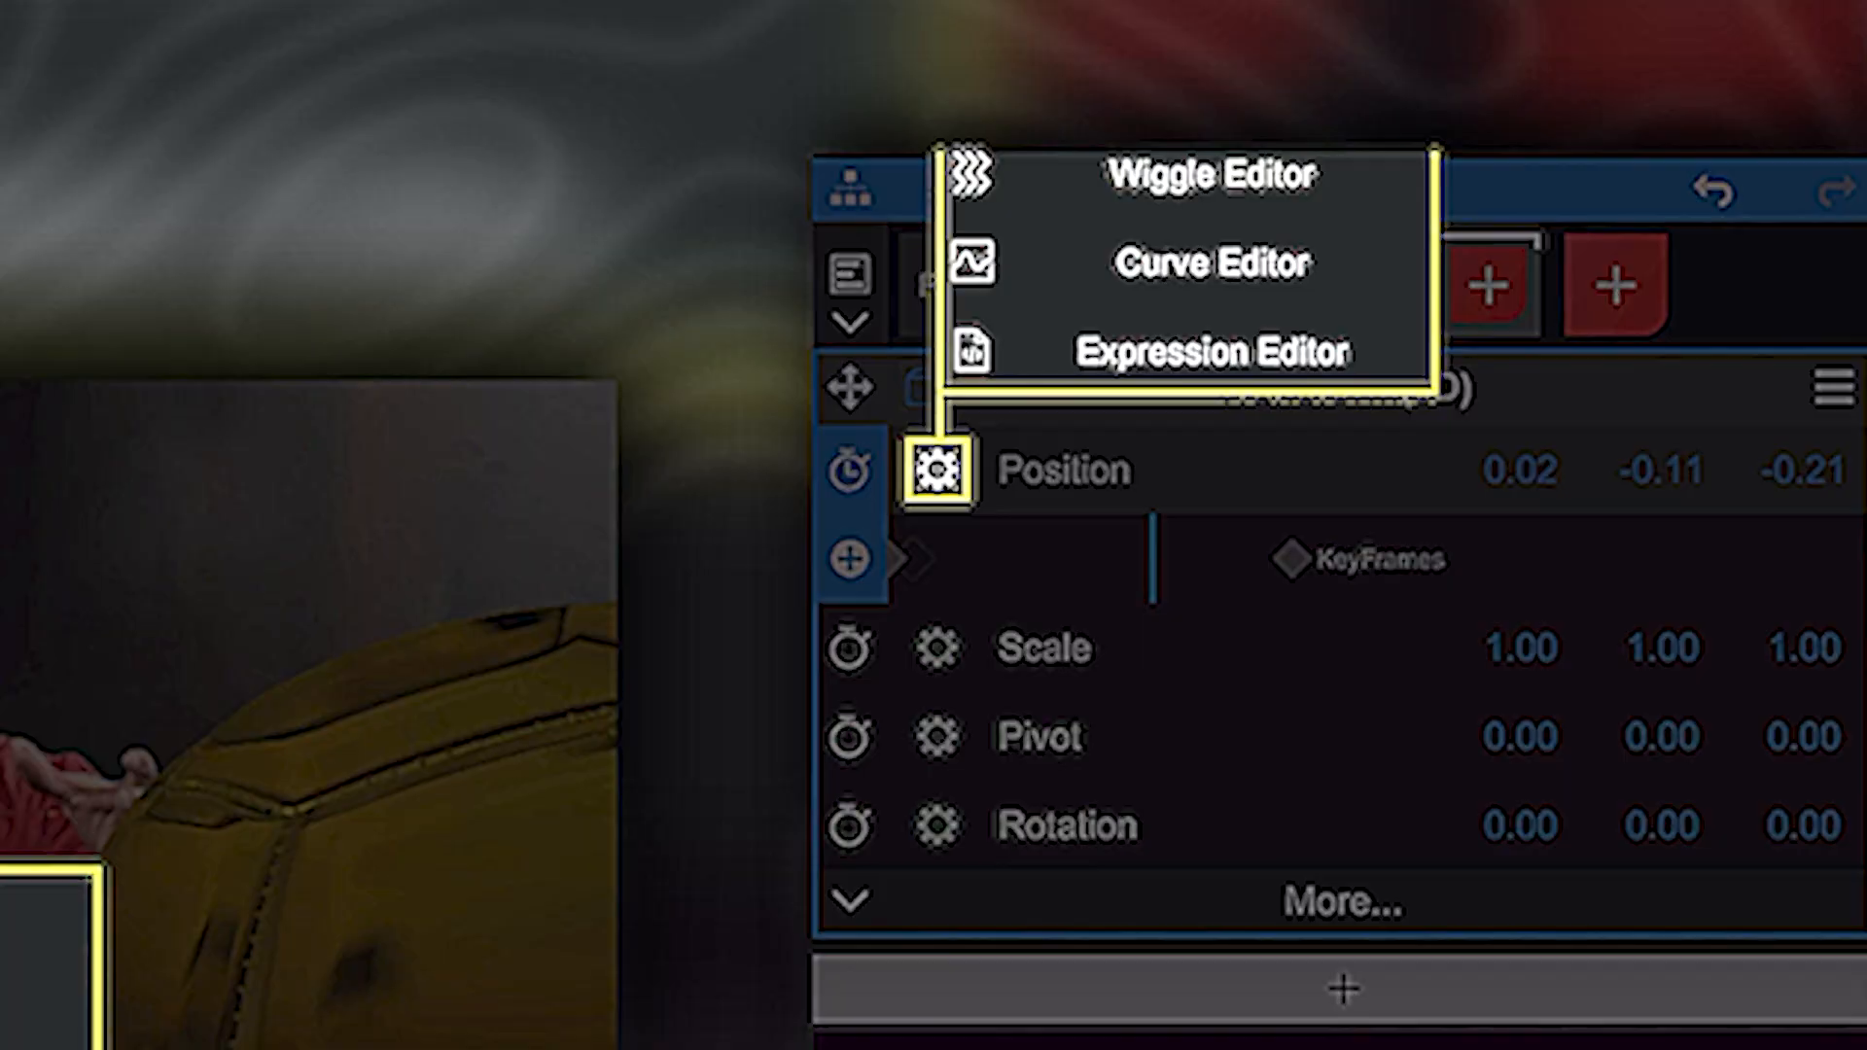
# - Smooth the group's position keyframe curves in the Curve Editor
pyautogui.click(1213, 260)
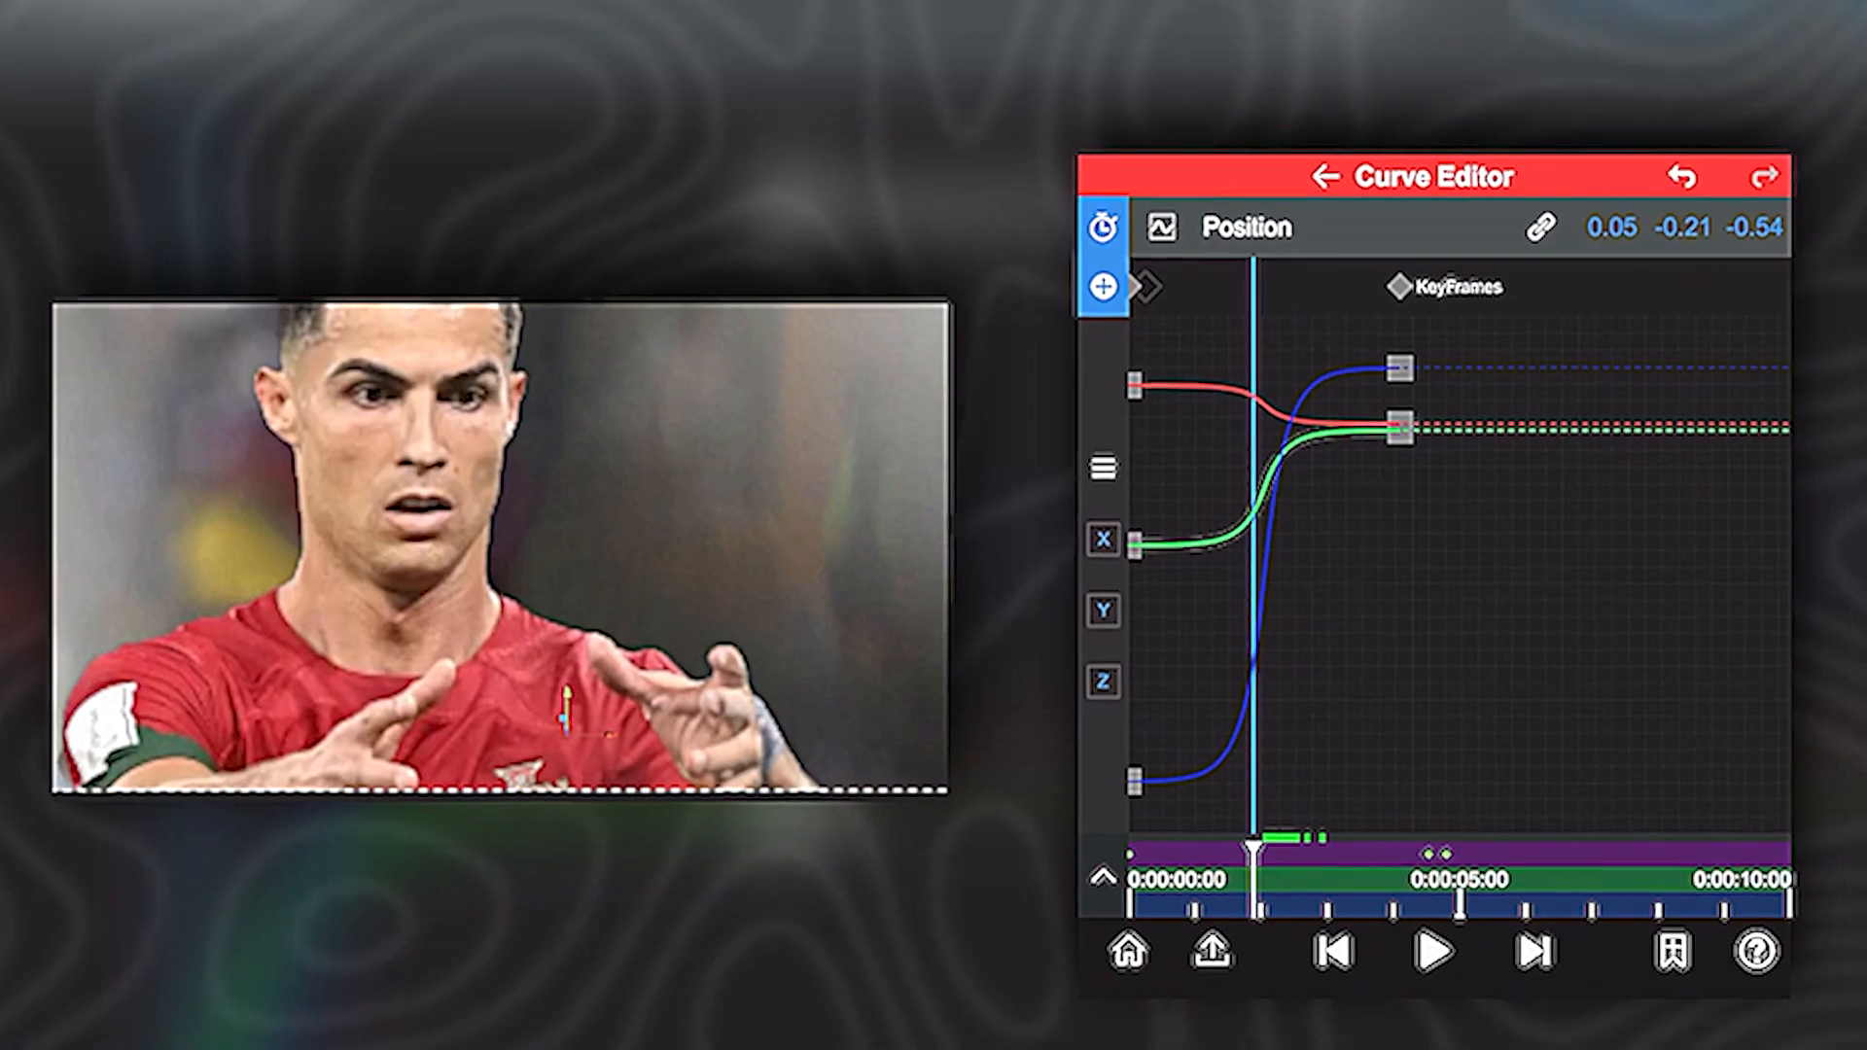
pyautogui.click(1102, 500)
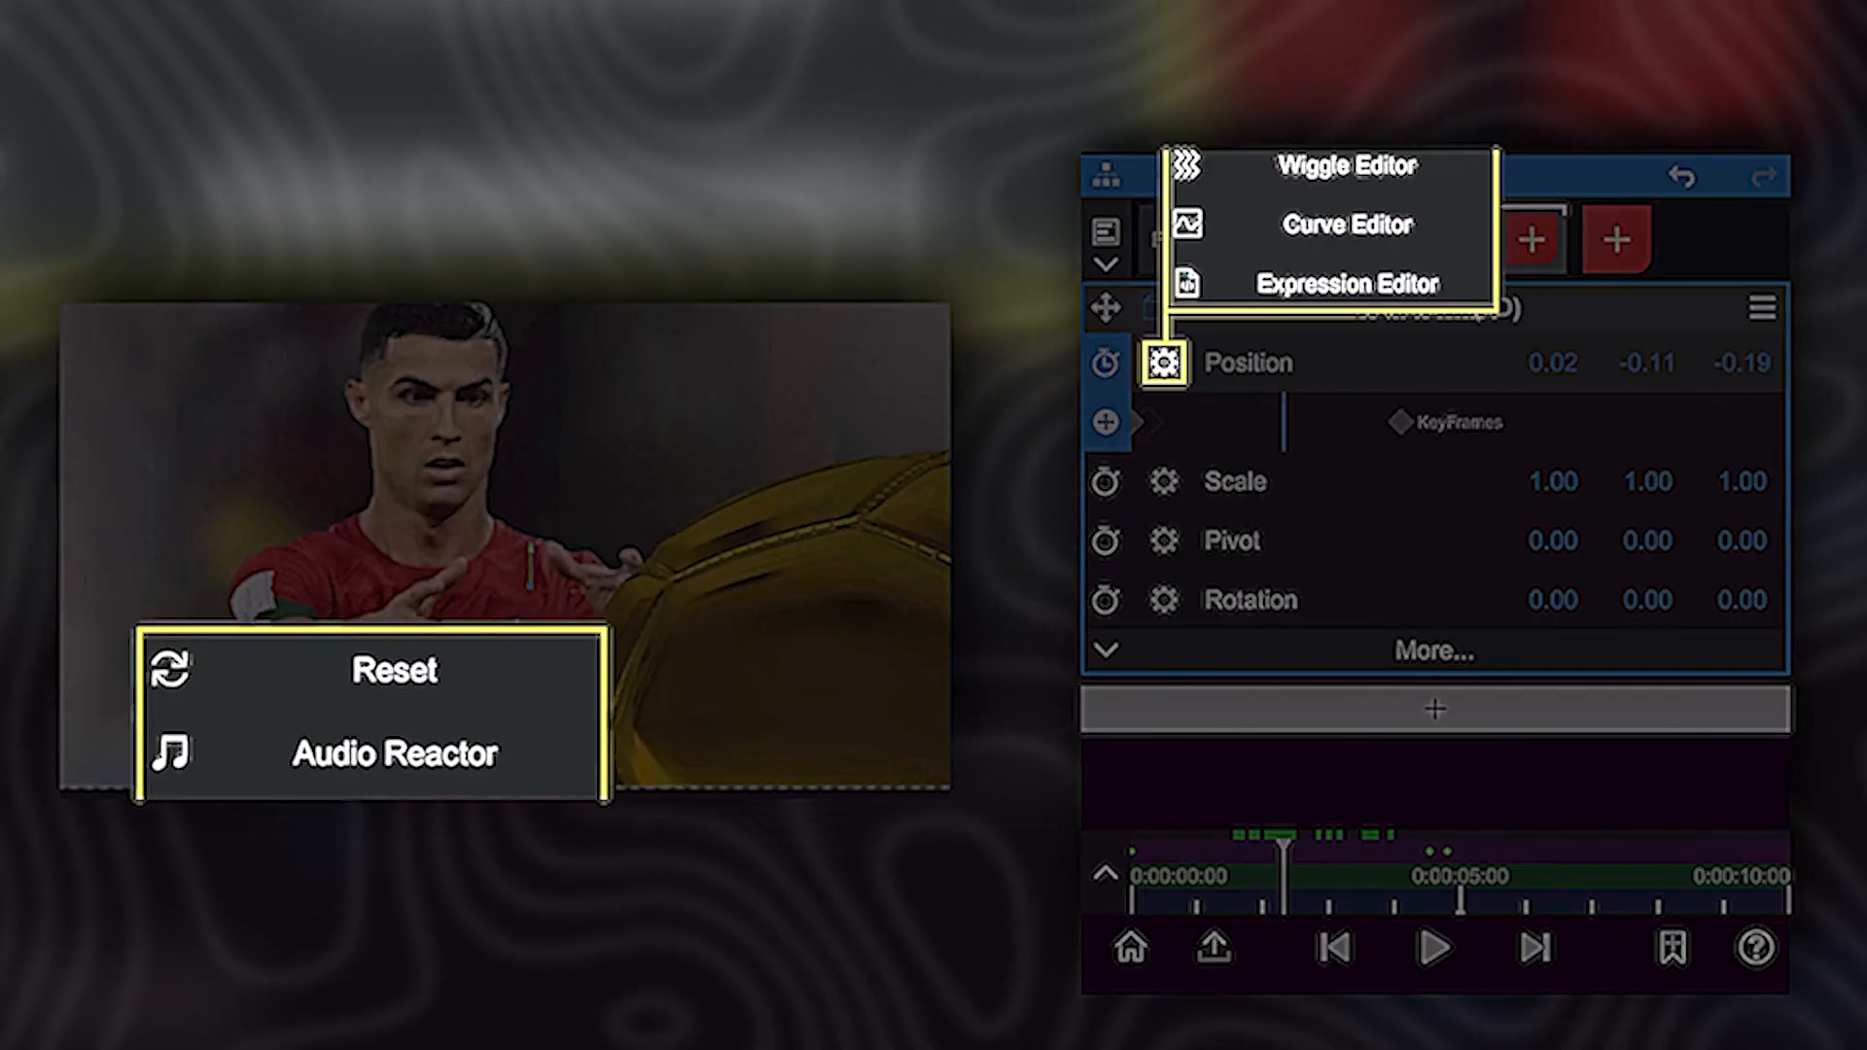
# - Apply a Noise wiggle at frequency 0.4 to the group's position and preview it
pyautogui.click(1347, 166)
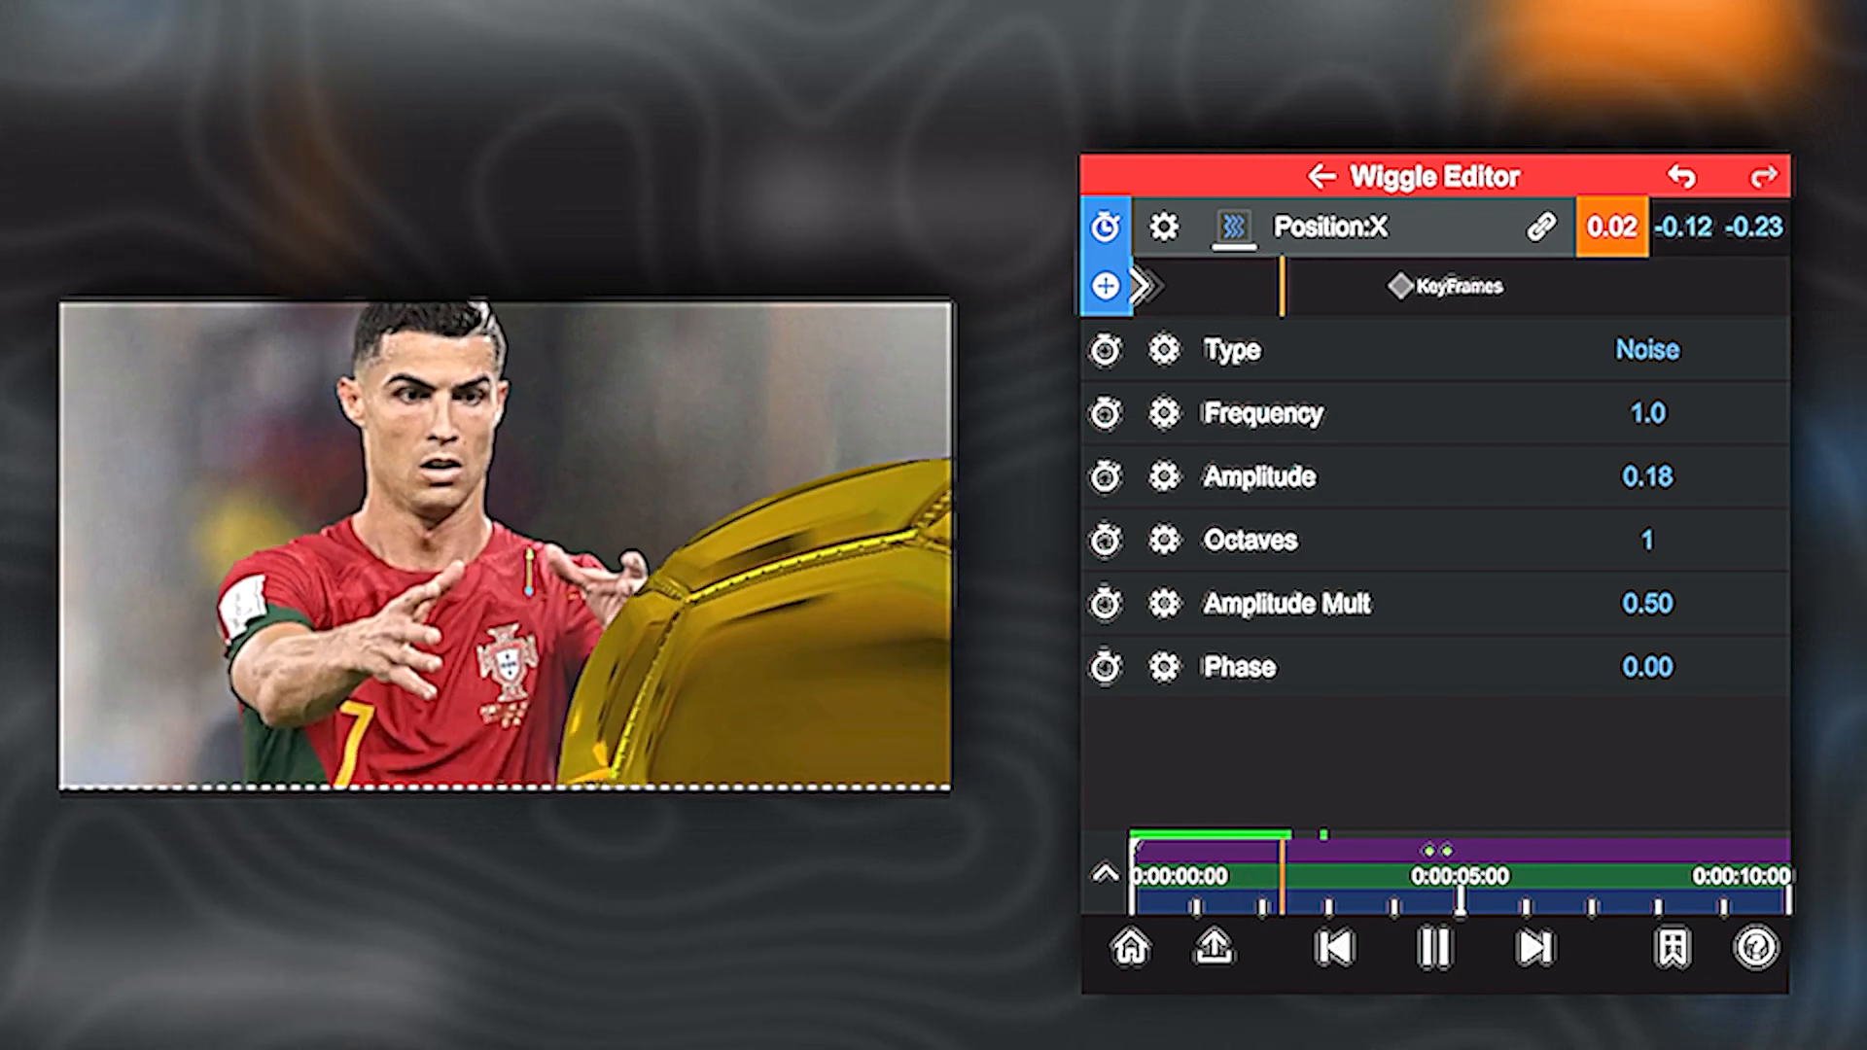
pyautogui.click(1435, 949)
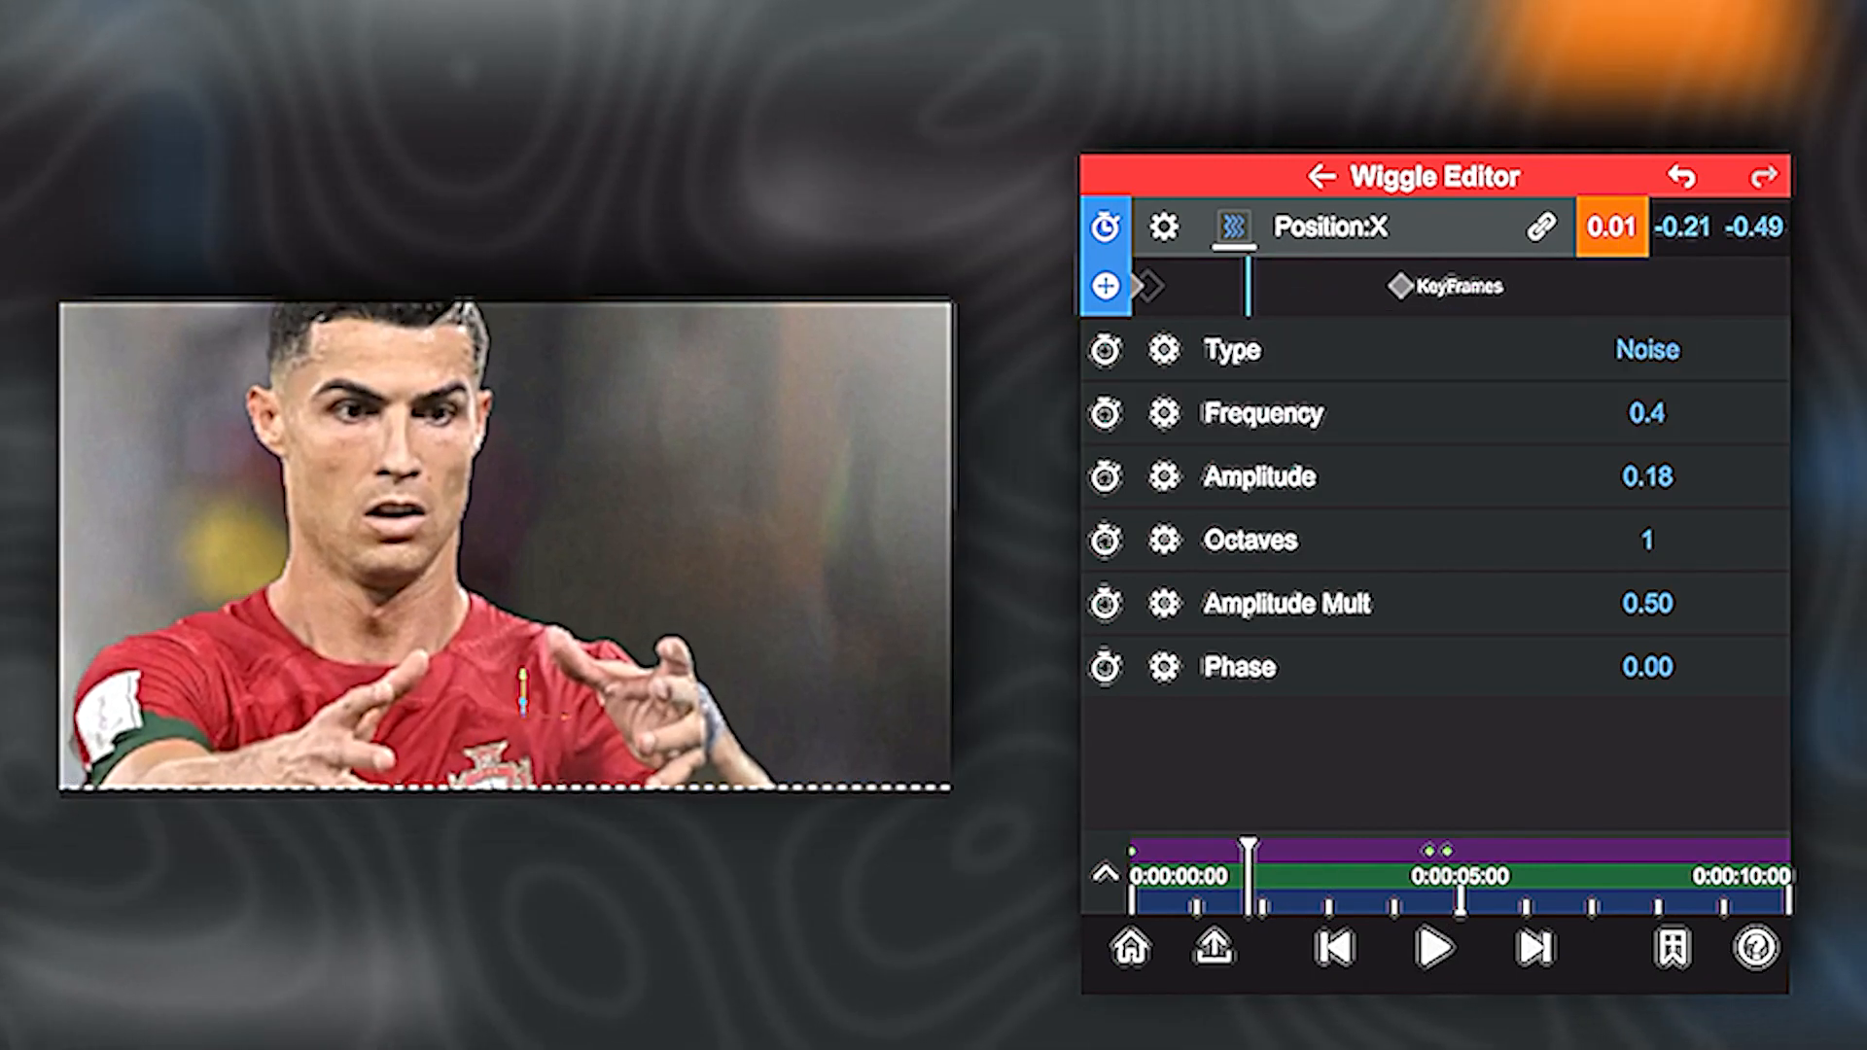
pyautogui.click(1435, 949)
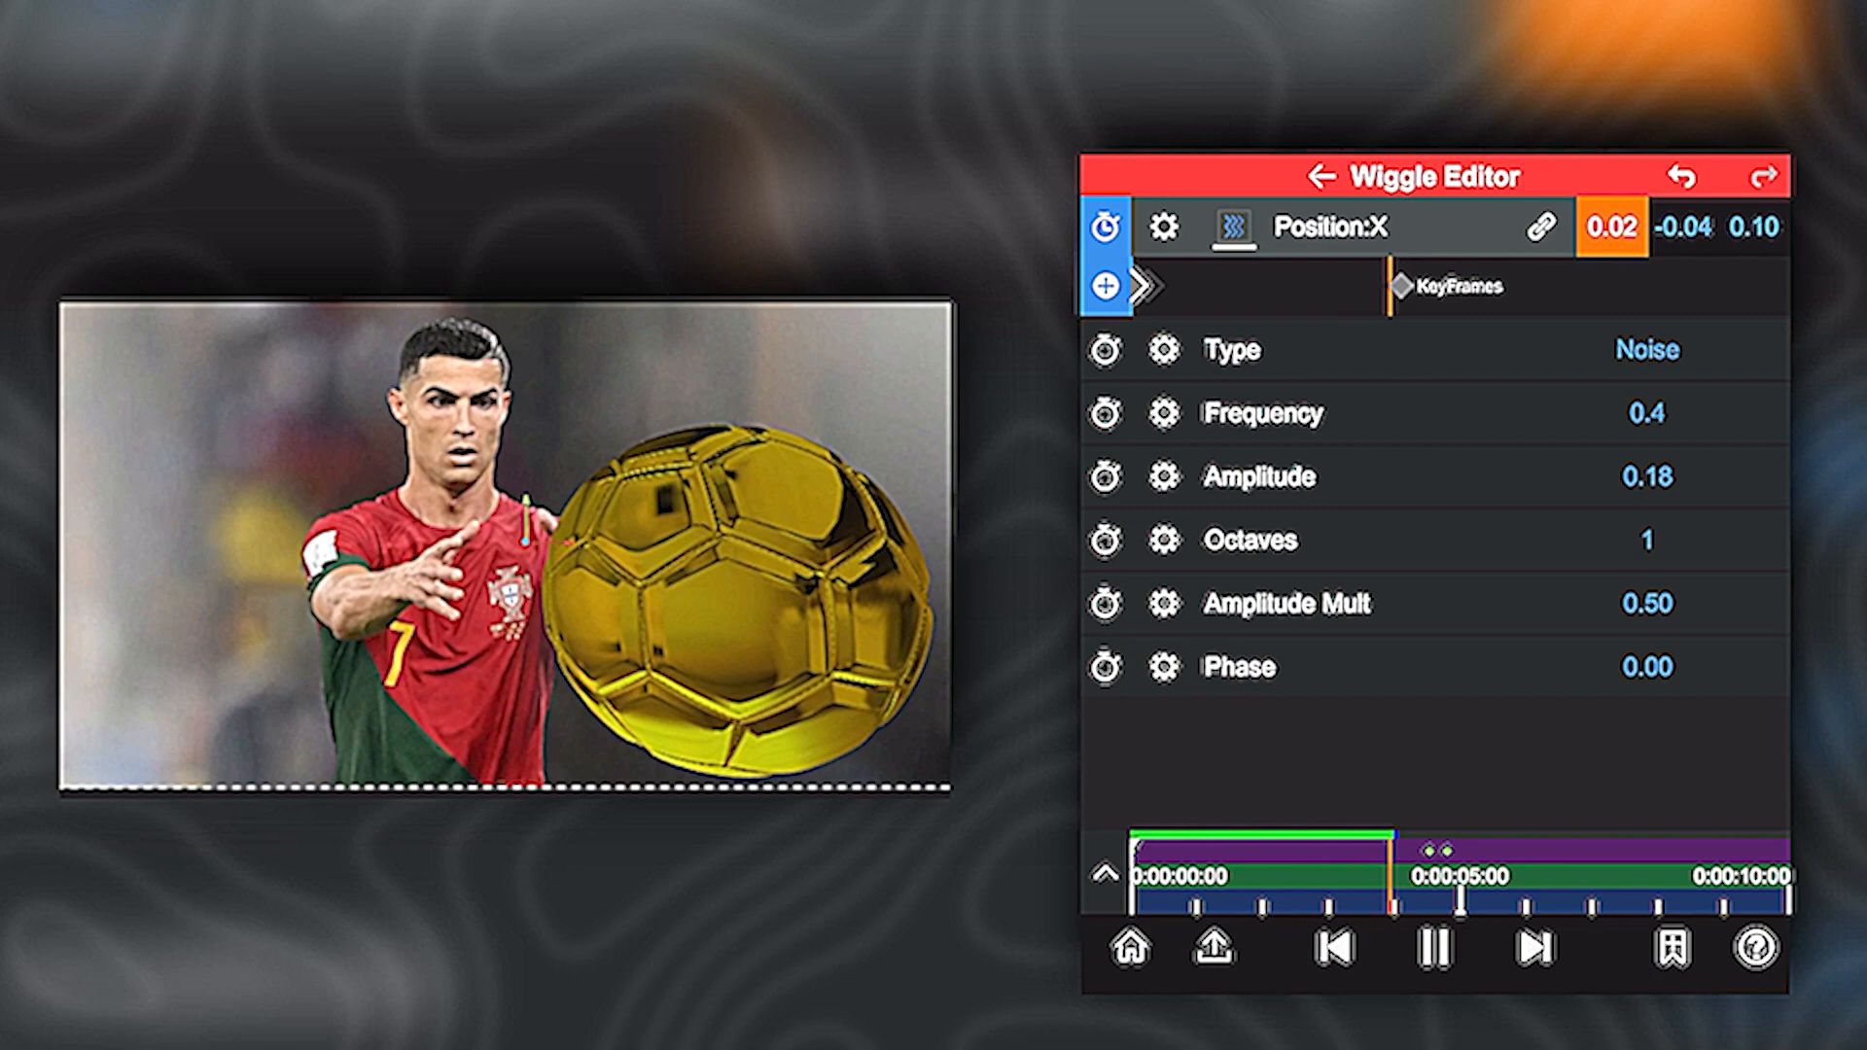
pyautogui.click(1315, 176)
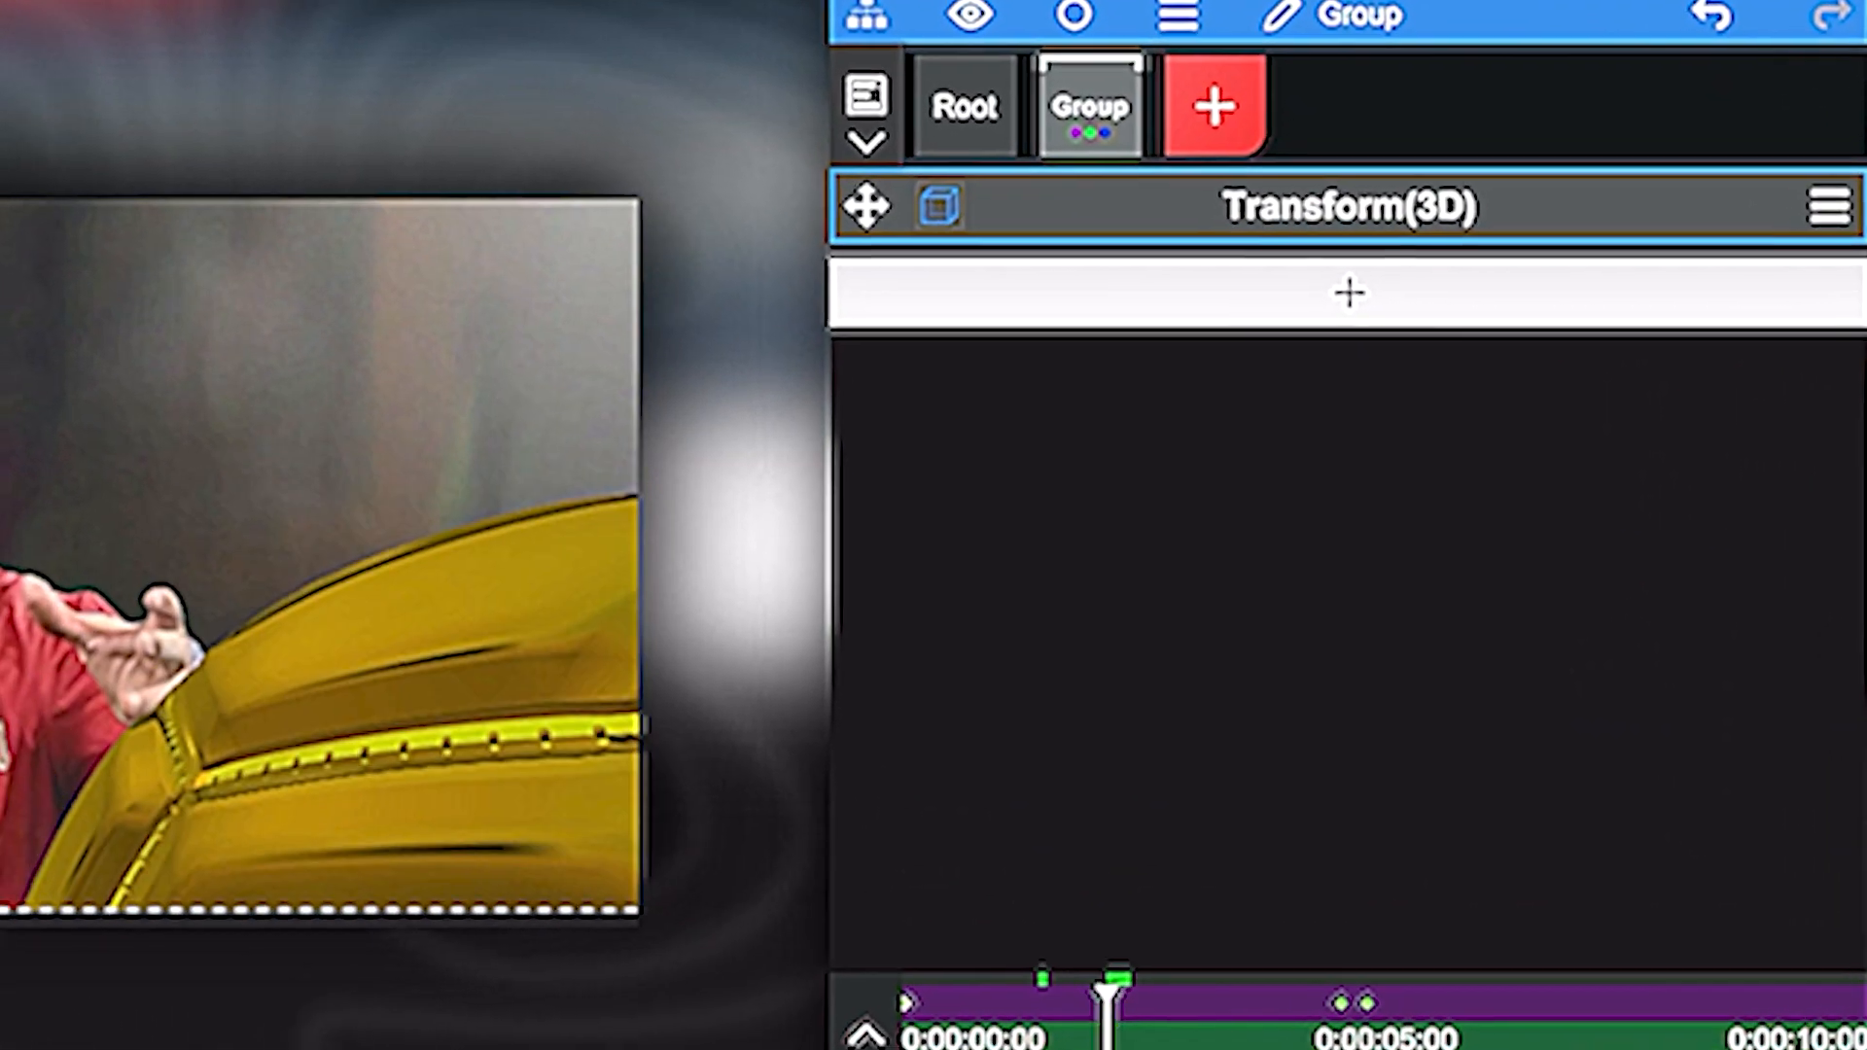
# - Add the Lighten > Glow effect to the group, then browse the RGB effects
pyautogui.click(1351, 294)
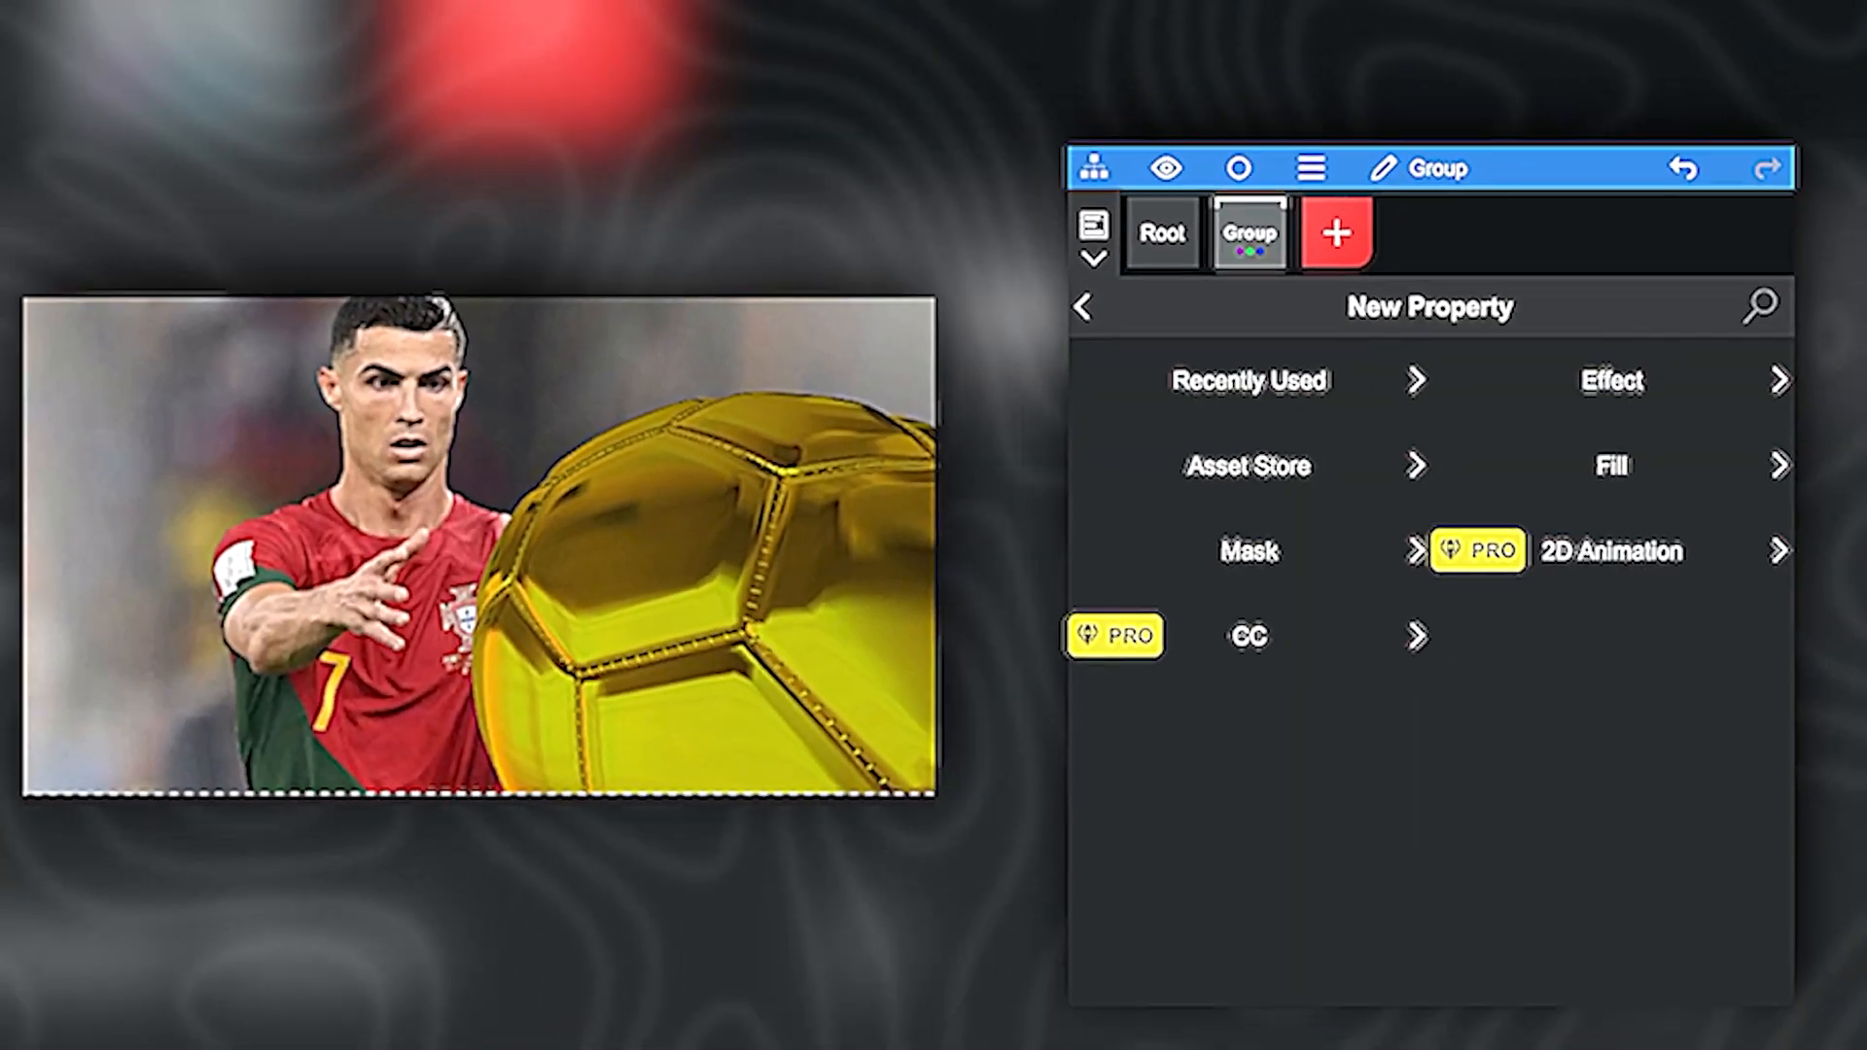
pyautogui.click(1247, 466)
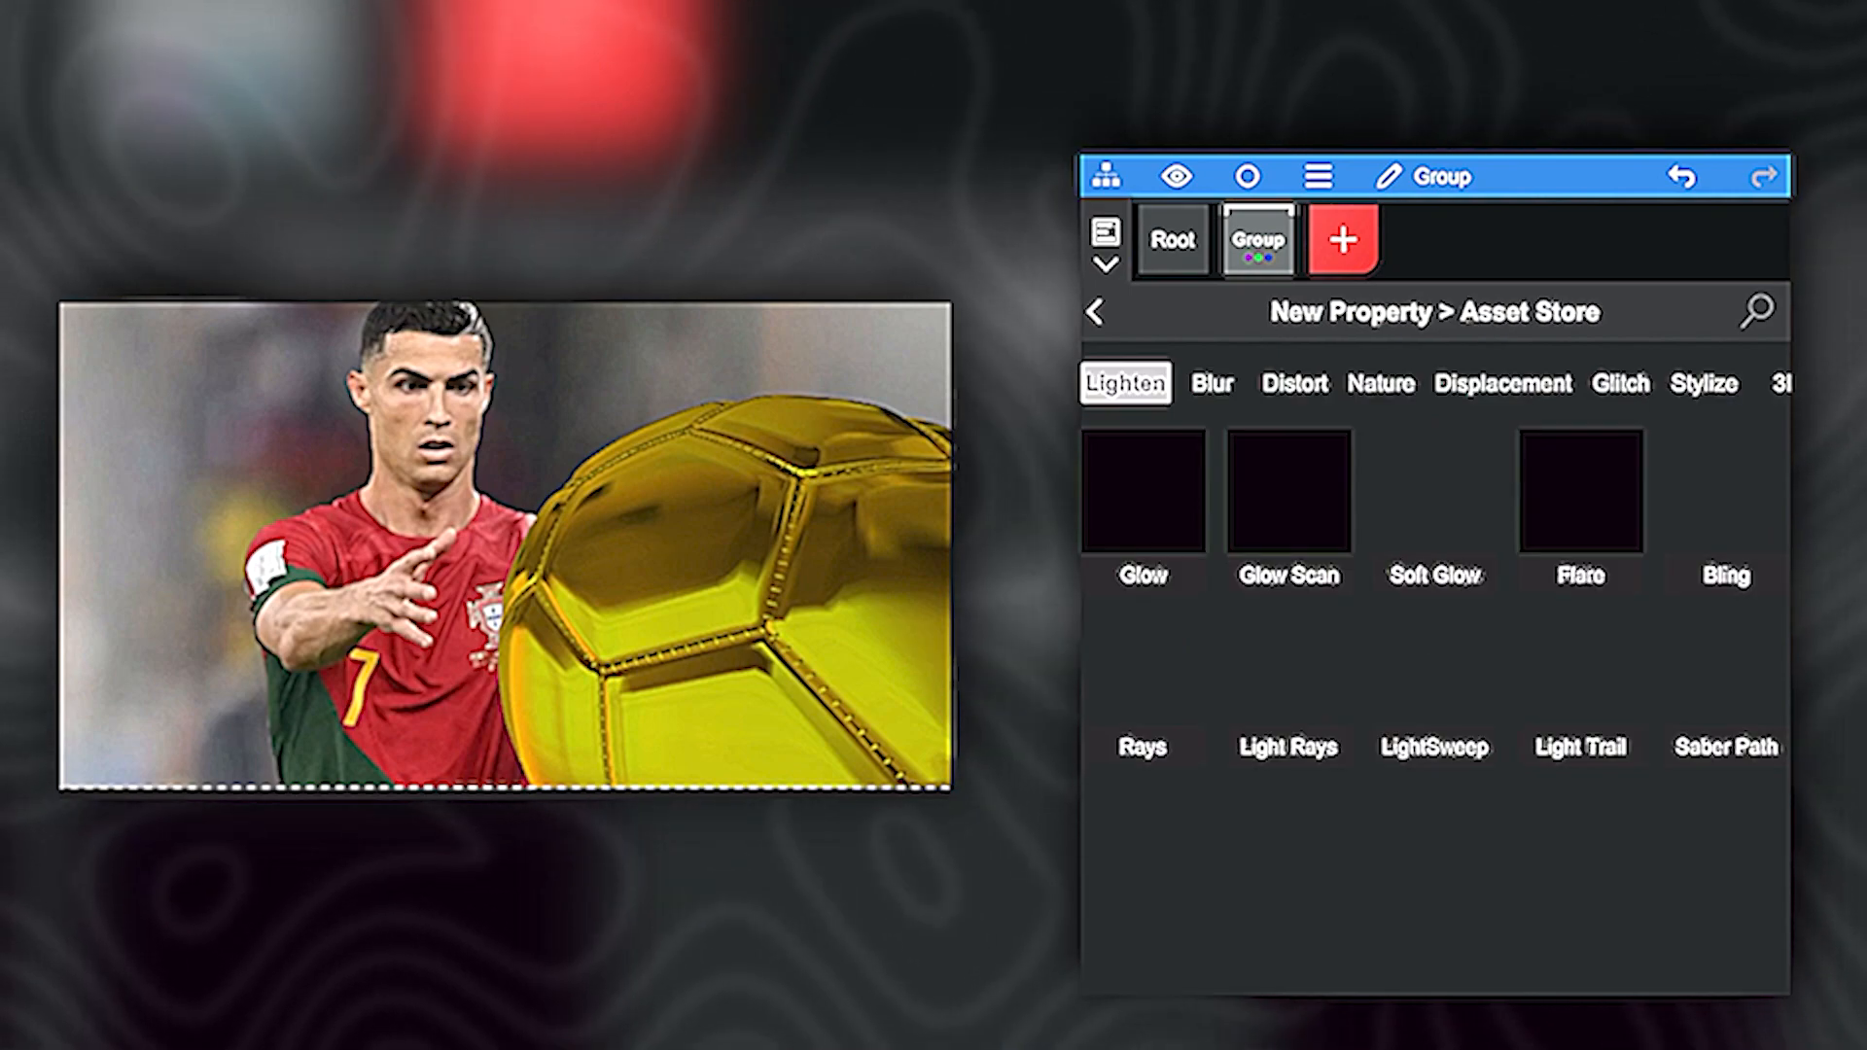
pyautogui.click(1140, 488)
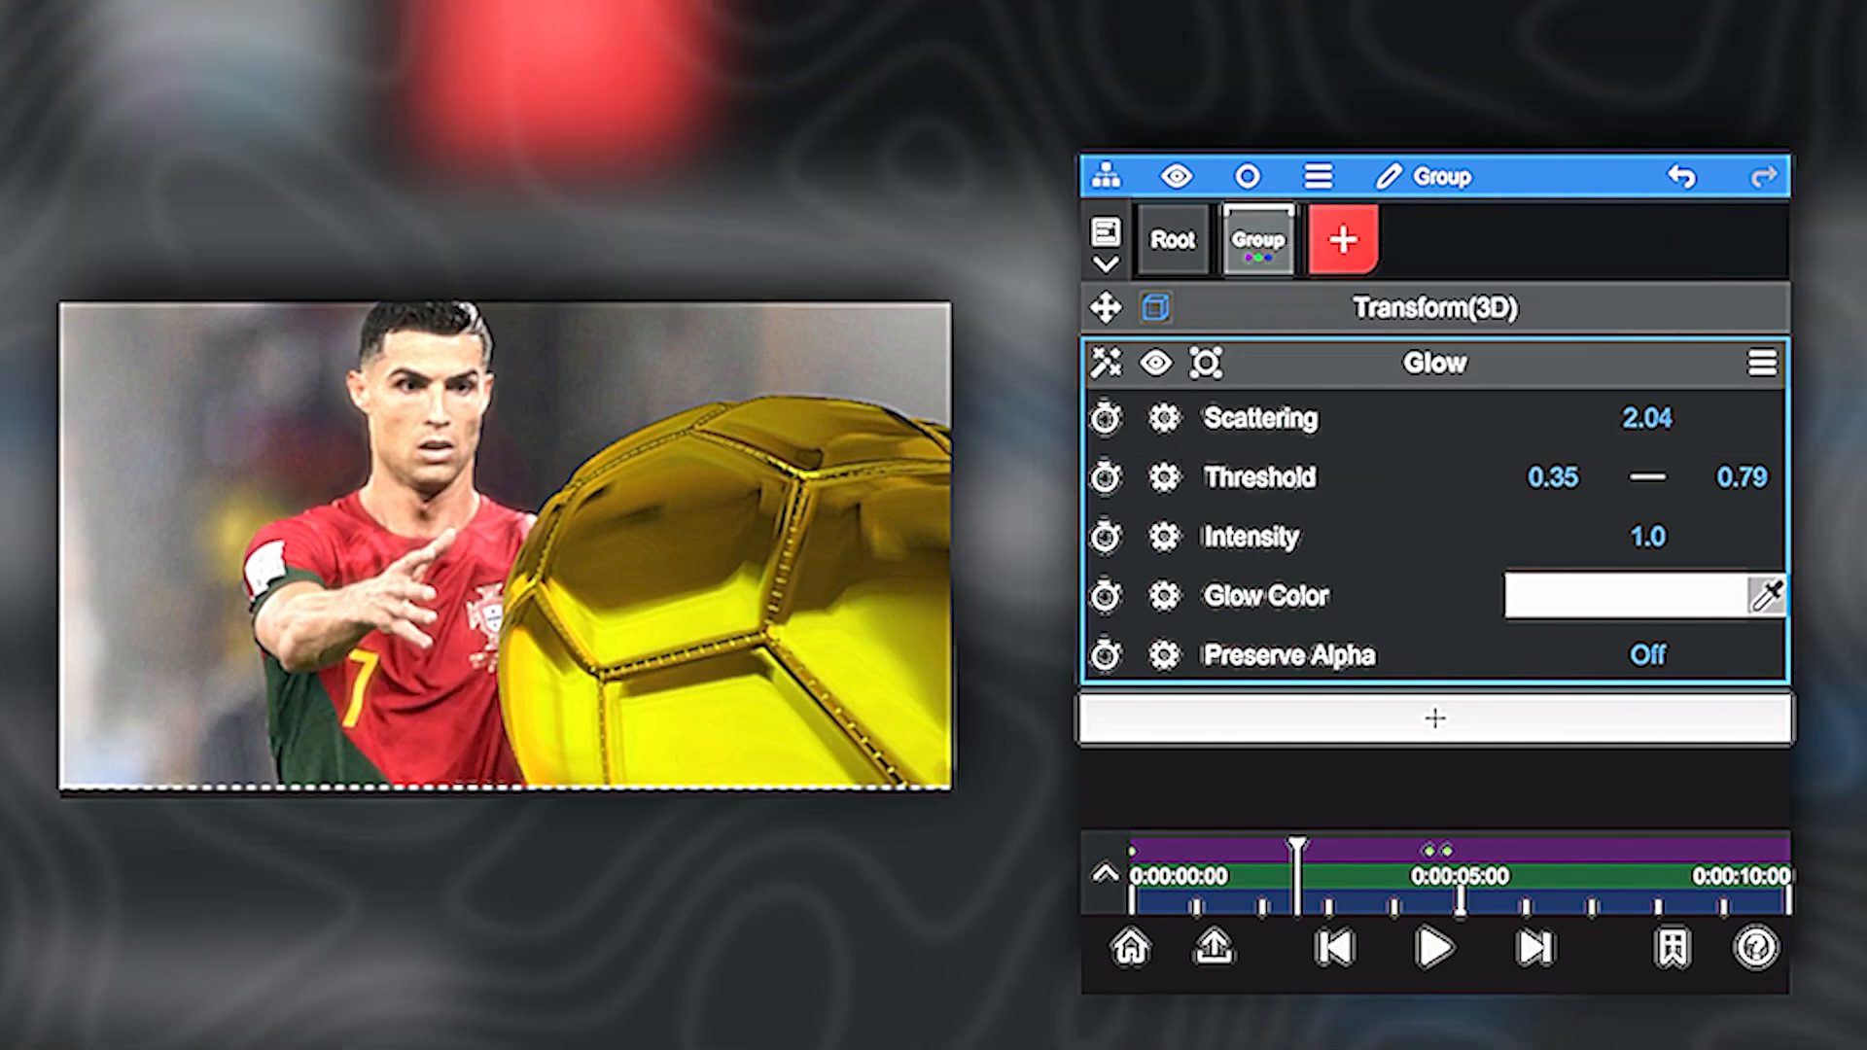
pyautogui.click(1433, 717)
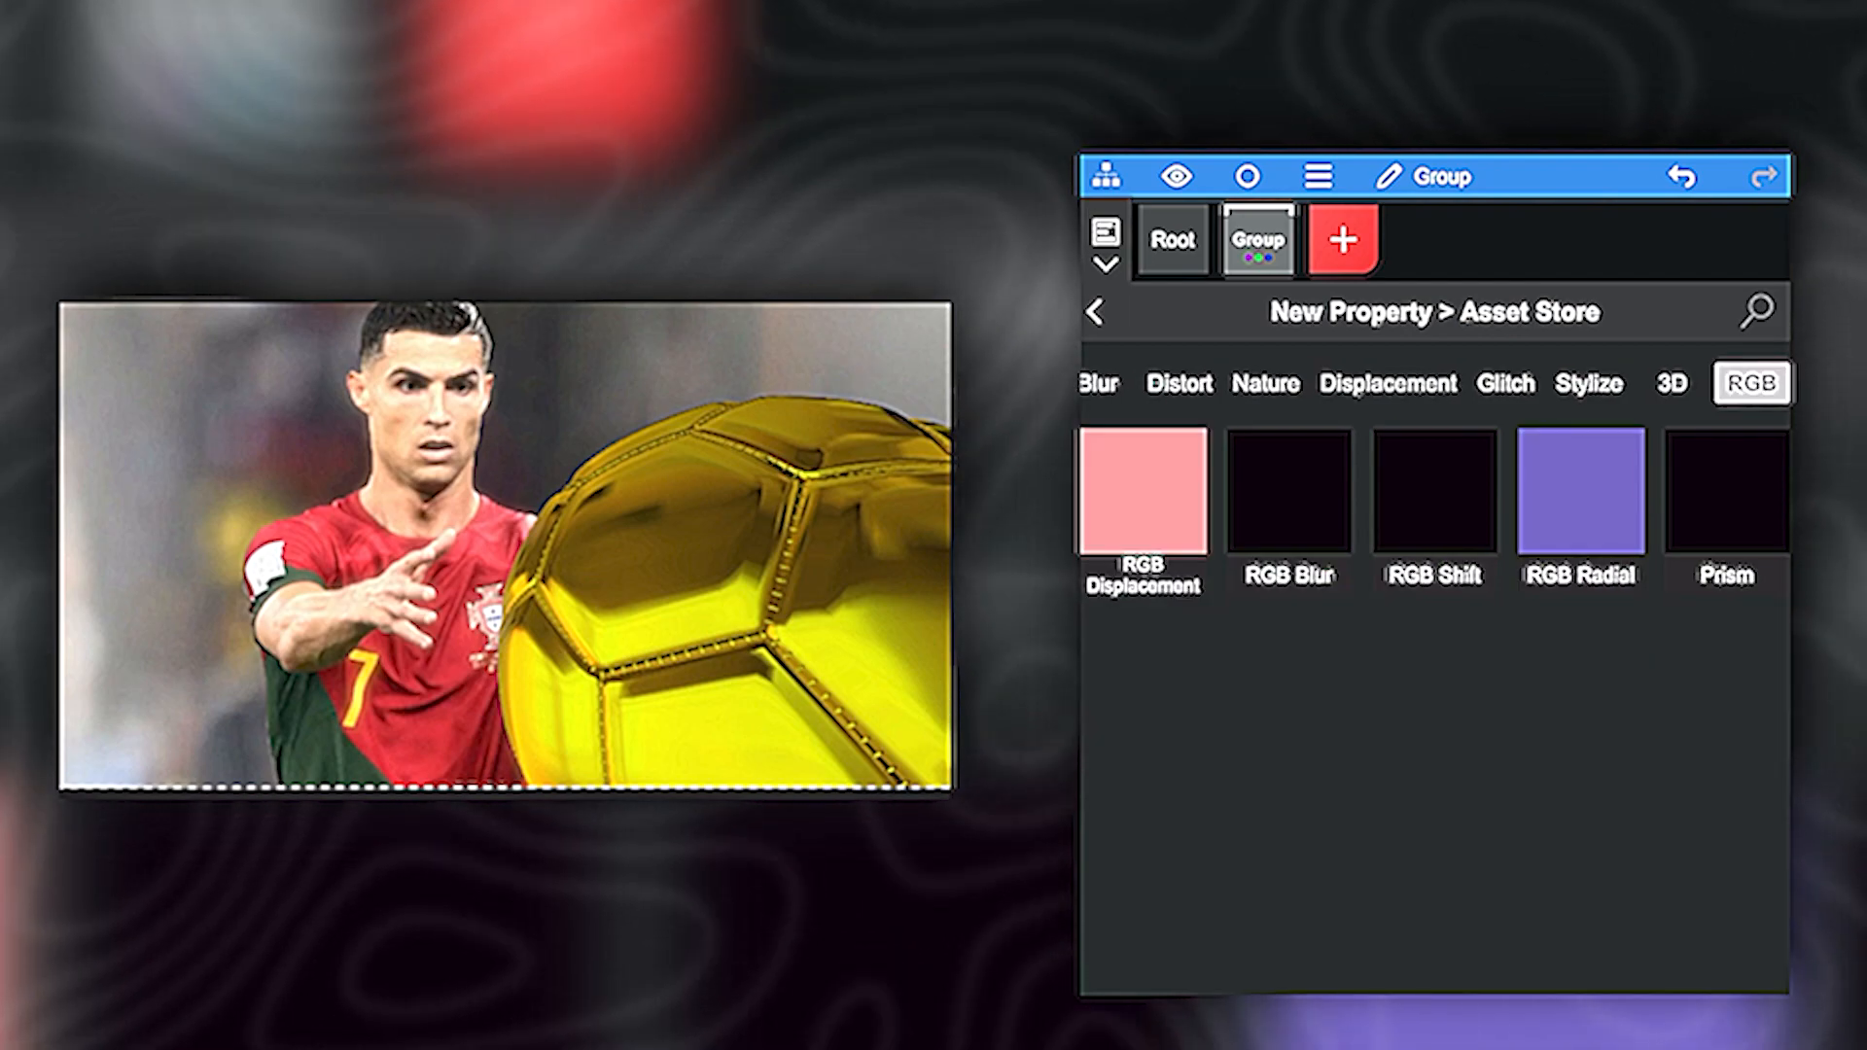
# - Add a Prism effect below Glow, lower its blur to 0.16, and play the animation
pyautogui.click(1725, 499)
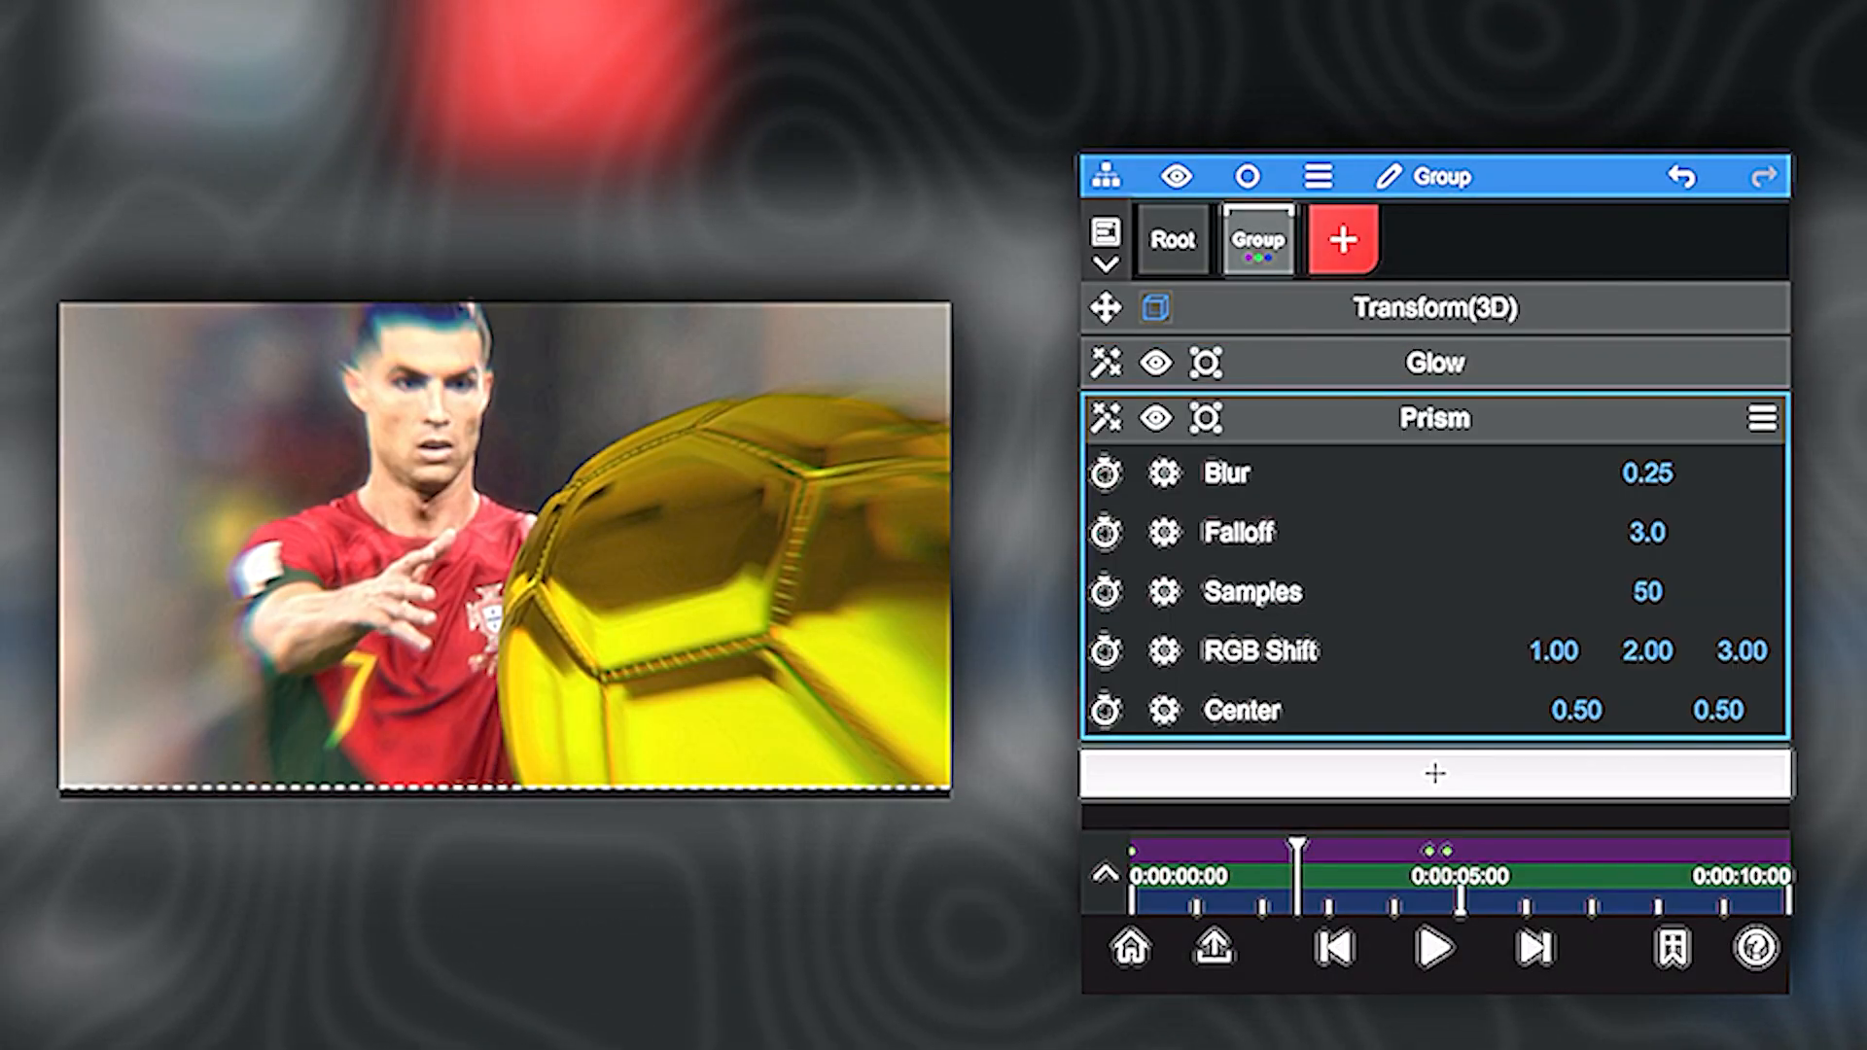
pyautogui.click(1435, 948)
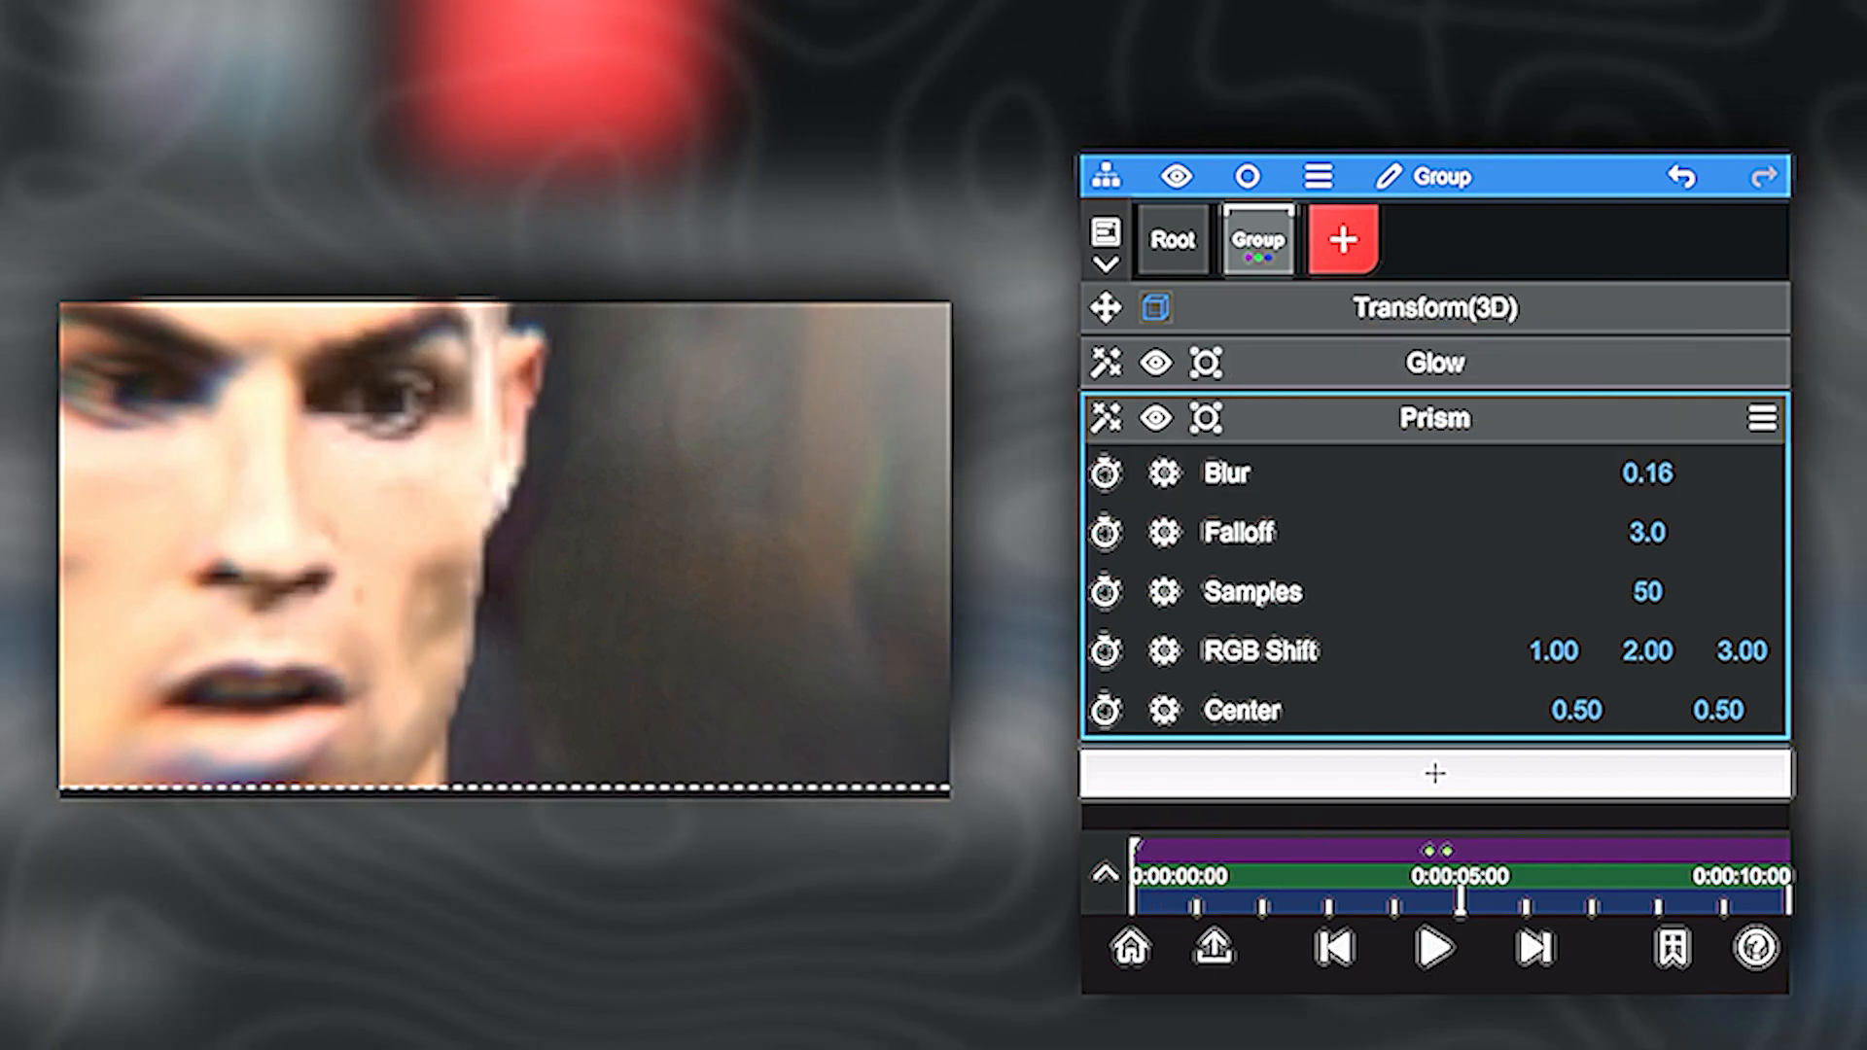
pyautogui.click(1433, 946)
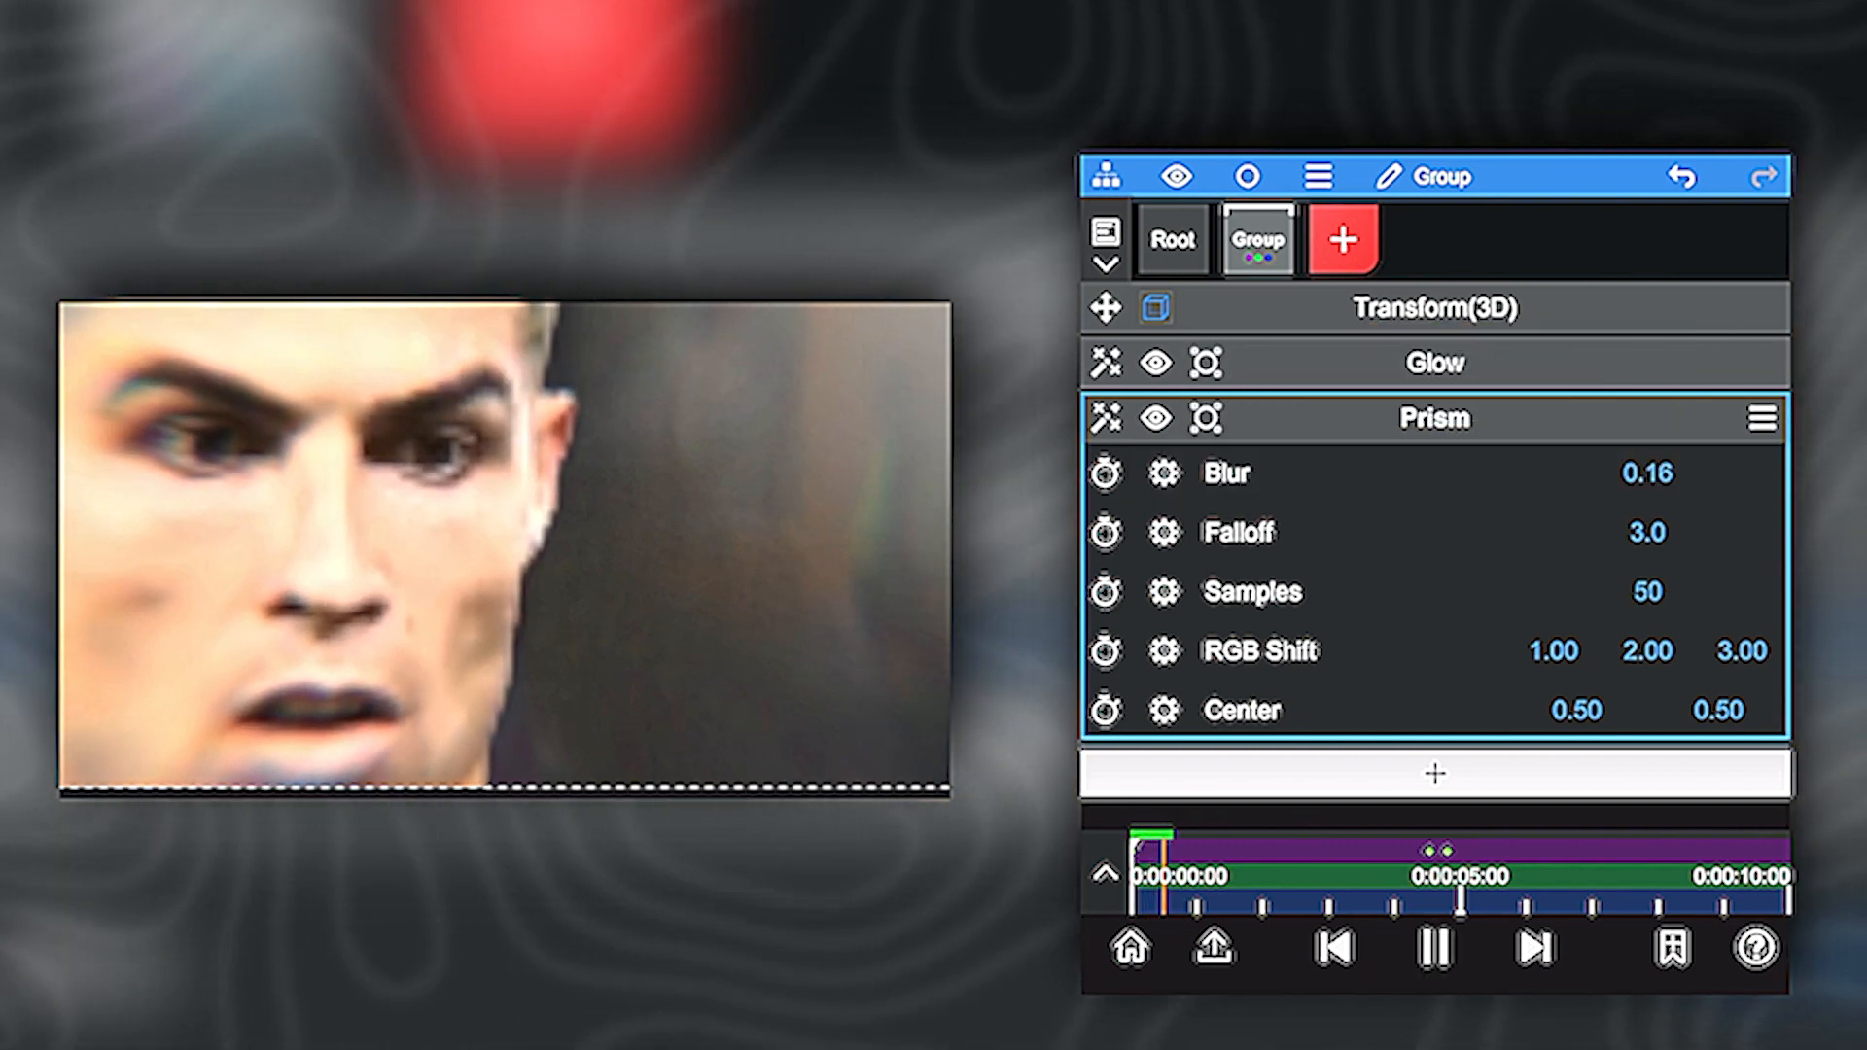